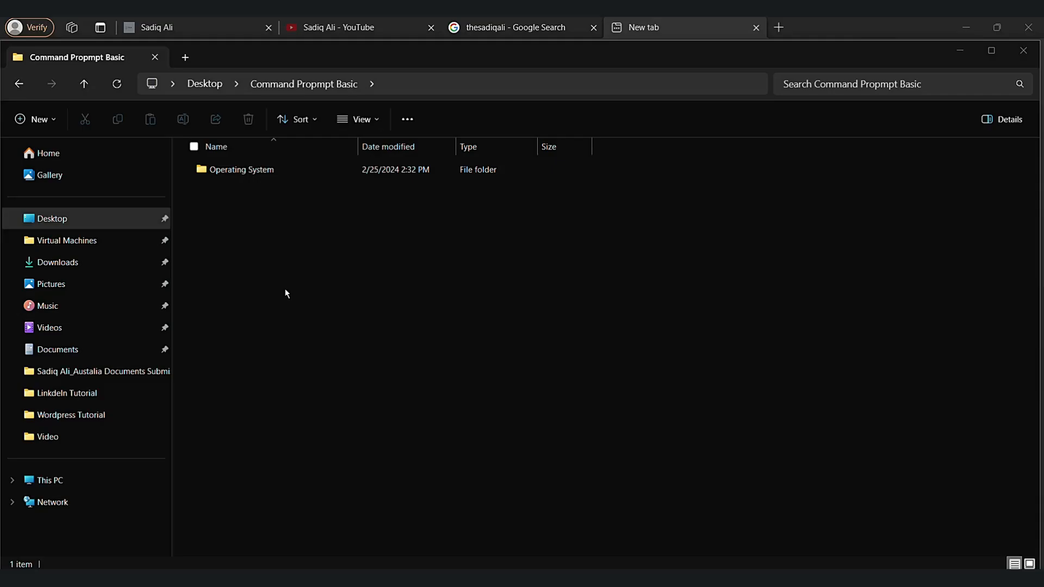
Launch cmd and change directory to the Command Proppmt Basic folder on the Desktop.
text(cmd)
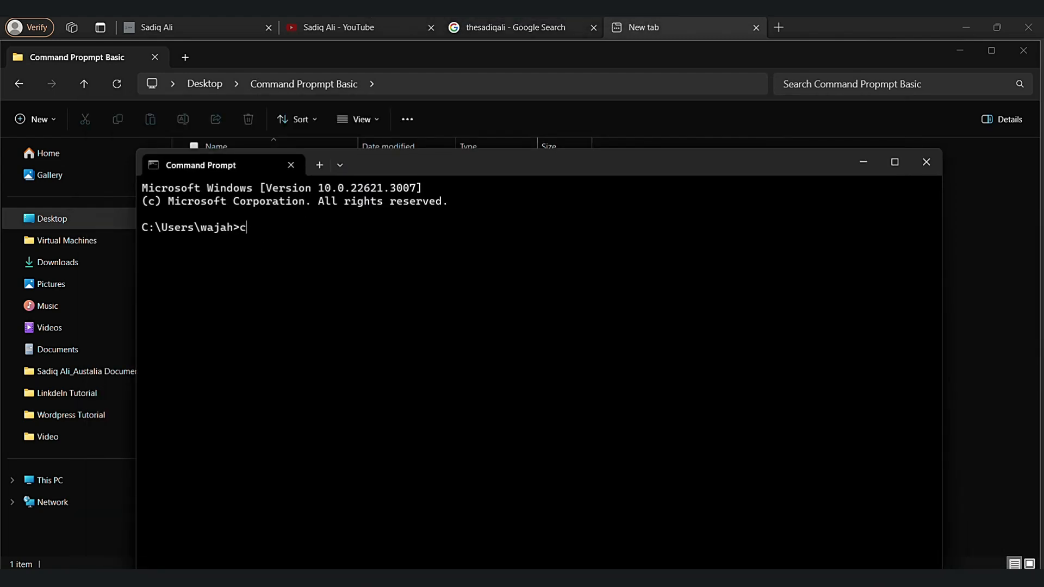
text(d)
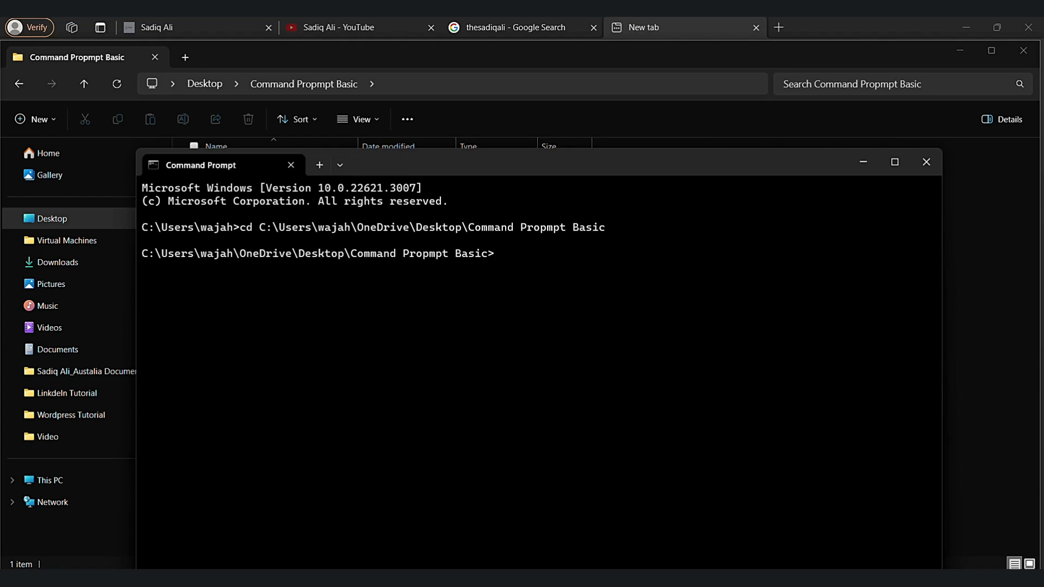
mouse_move(481, 291)
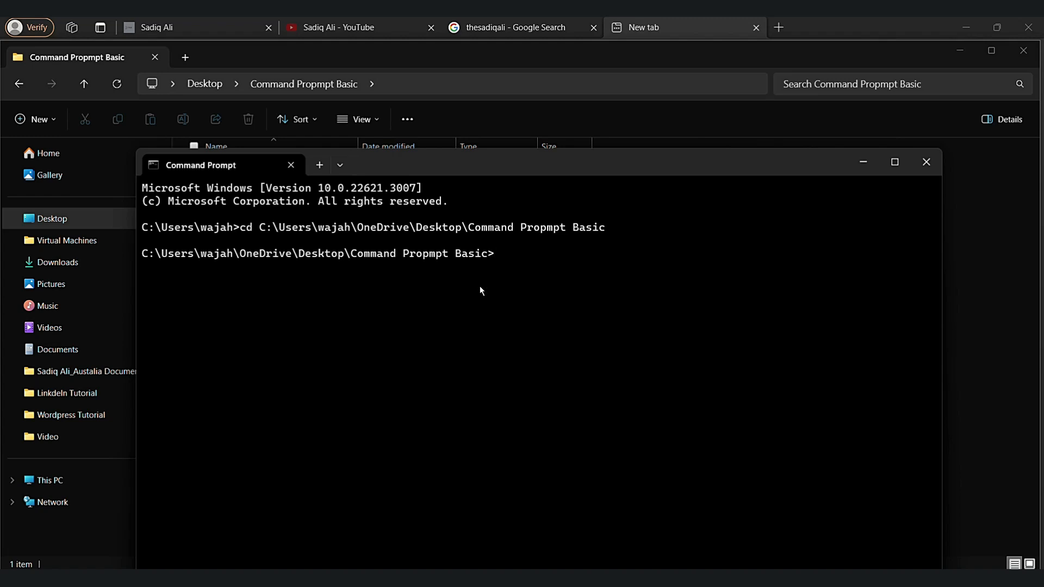
Change directory into Operating System and view that folder in File Explorer.
text(cd)
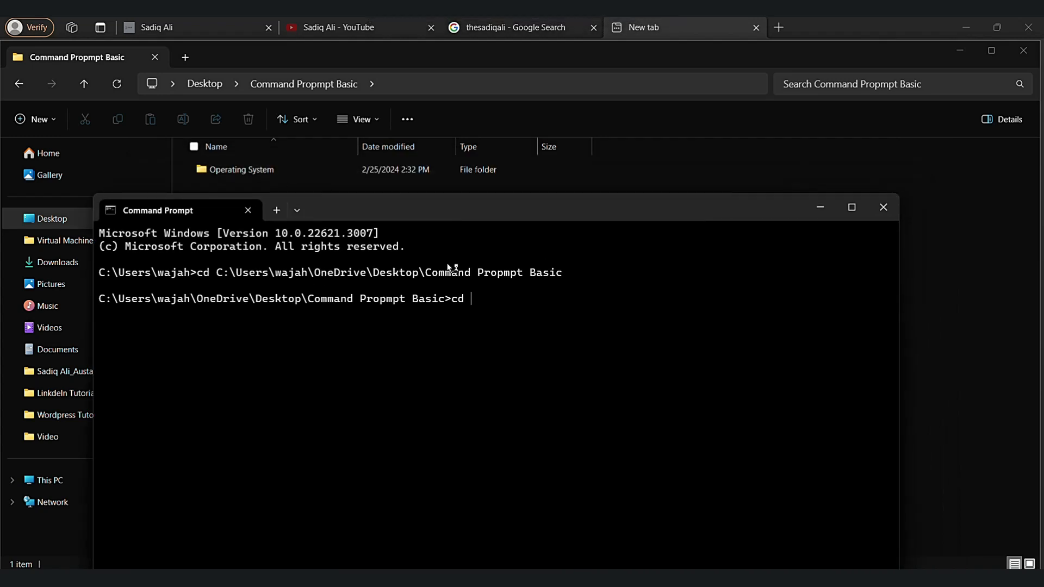
text(O)
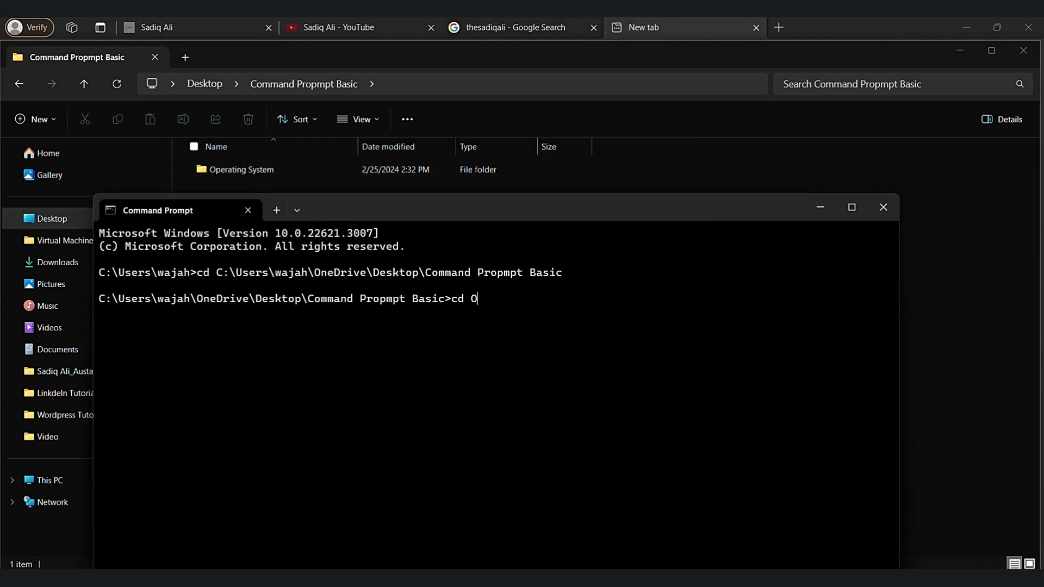
text(perating)
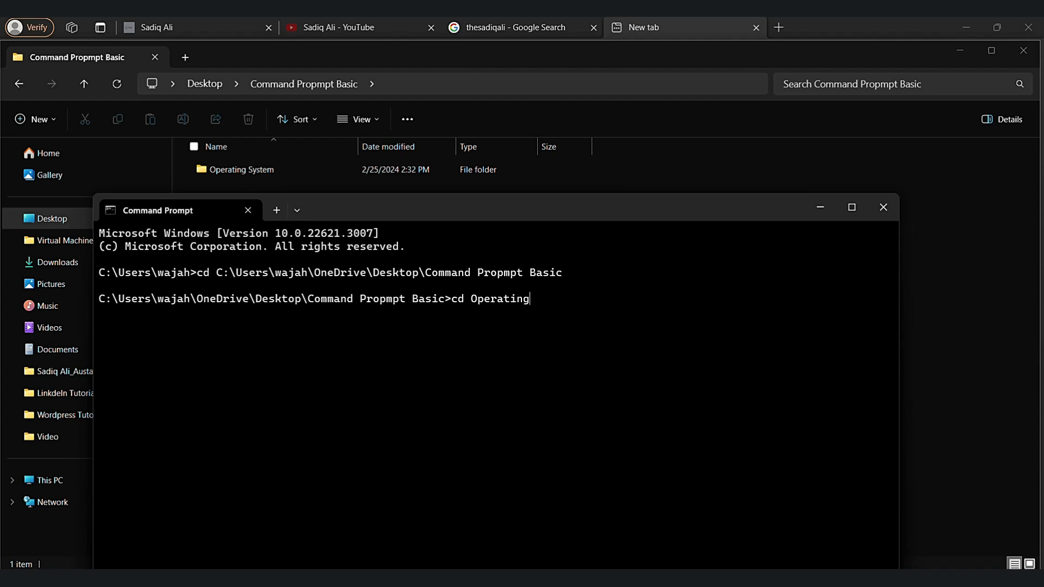
text(System)
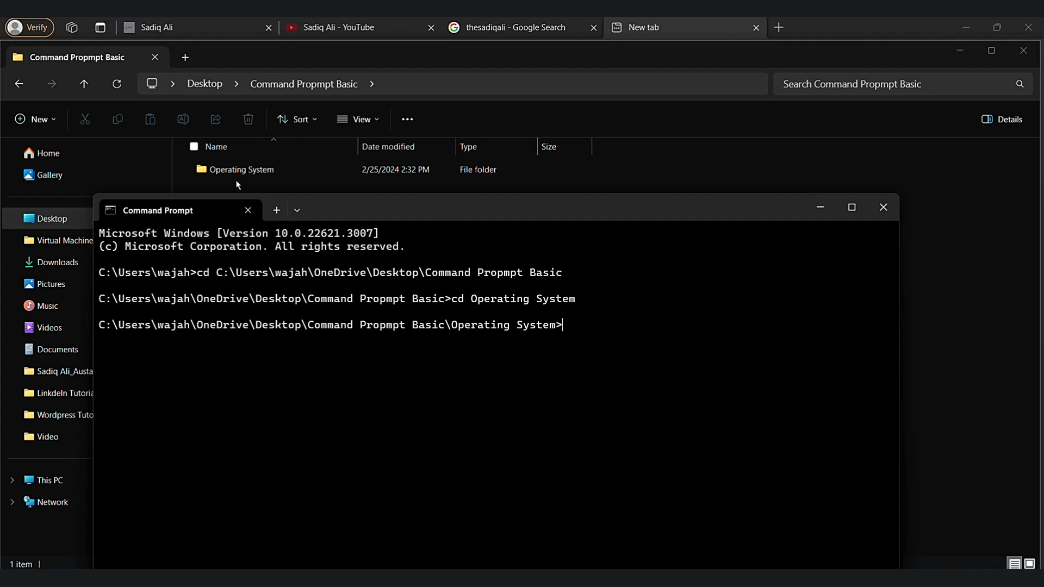
double_click(242, 170)
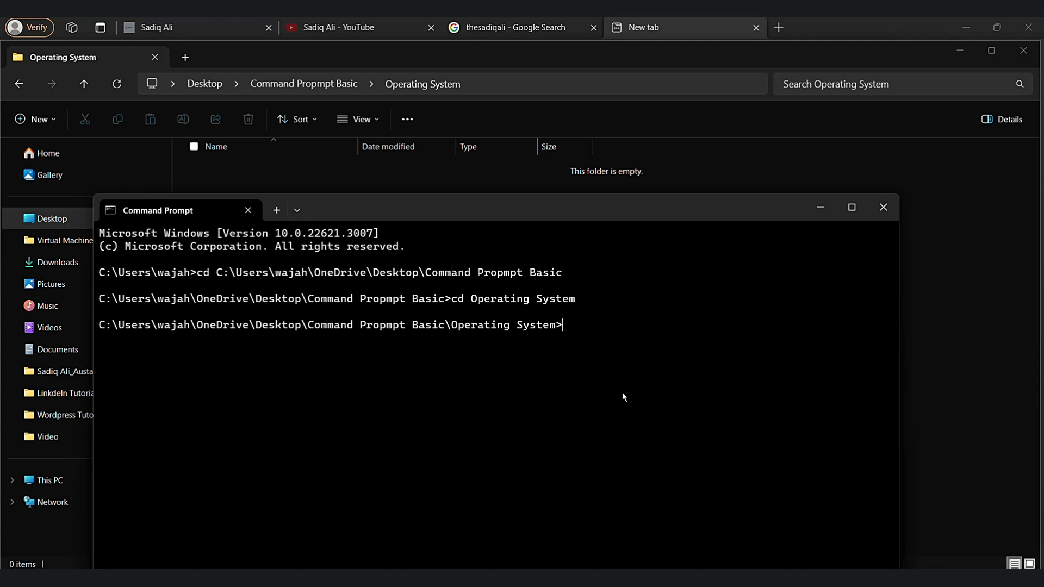
Create the "OS Theory" and "OS Lab" folders with a single md command.
text(md)
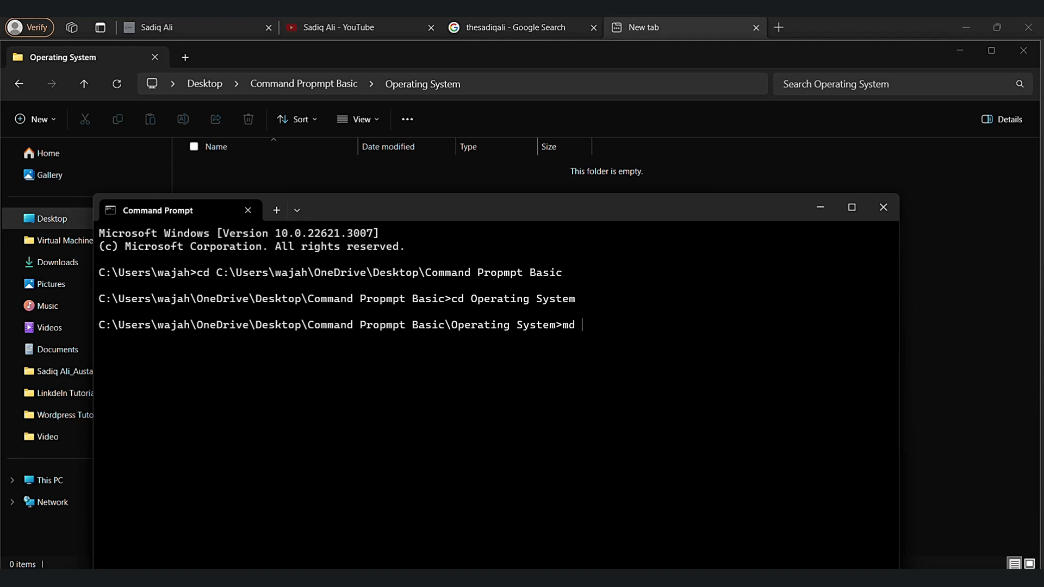
text(")
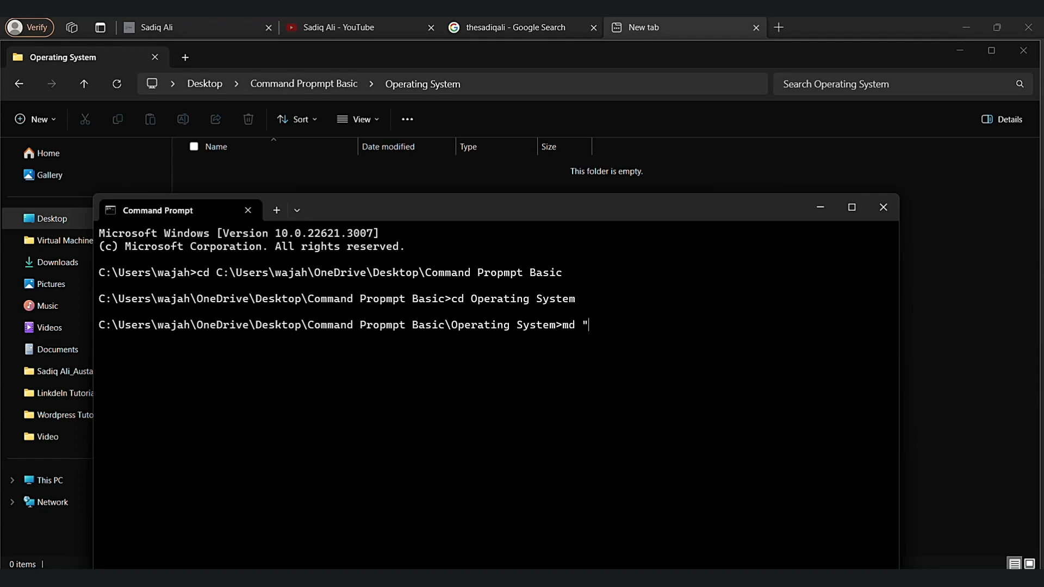
text(OS Thep)
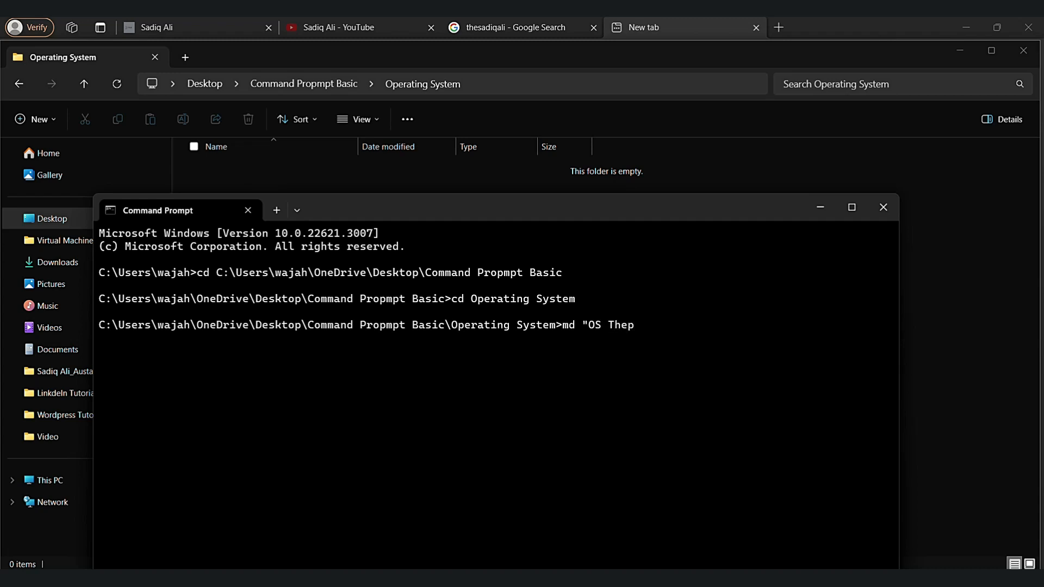
text(ory)
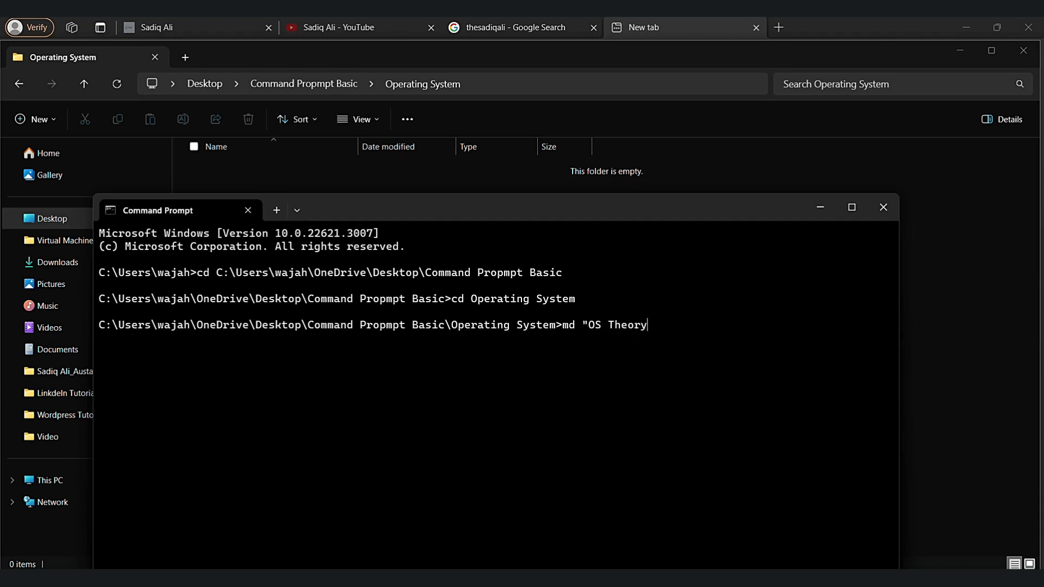
key(Backspace)
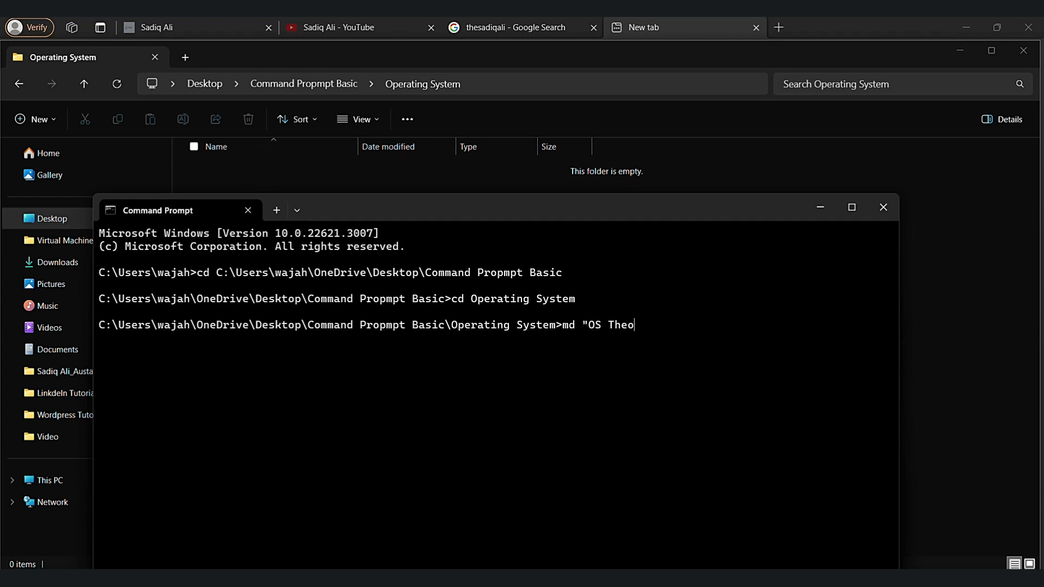
text(ry)
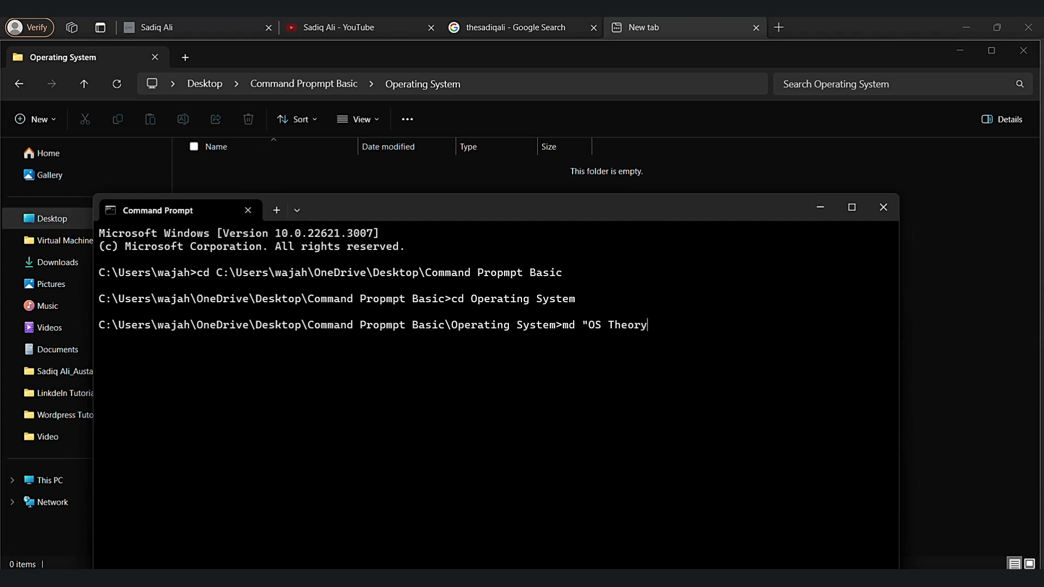
text(")
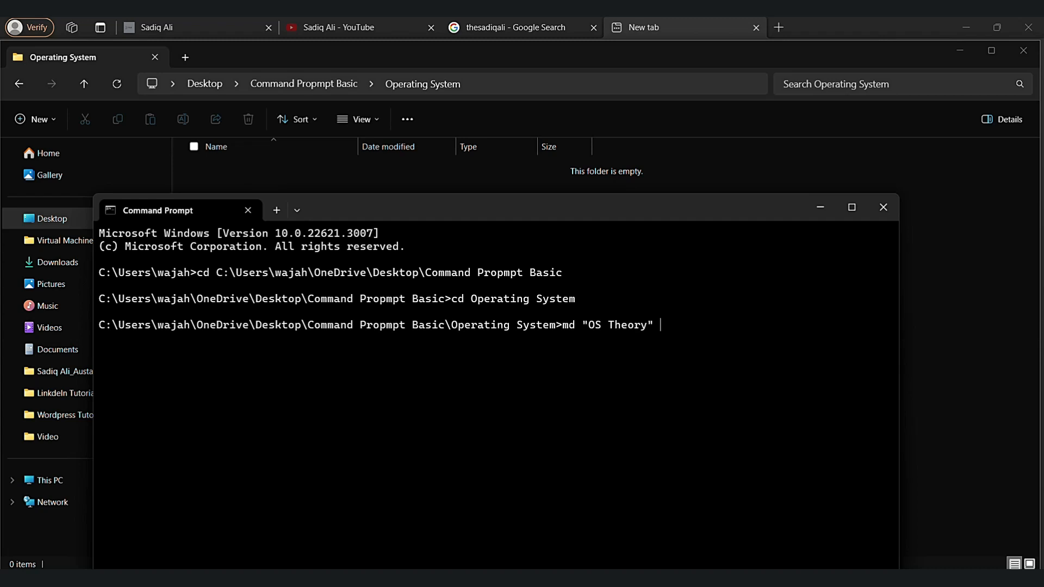
text("Os)
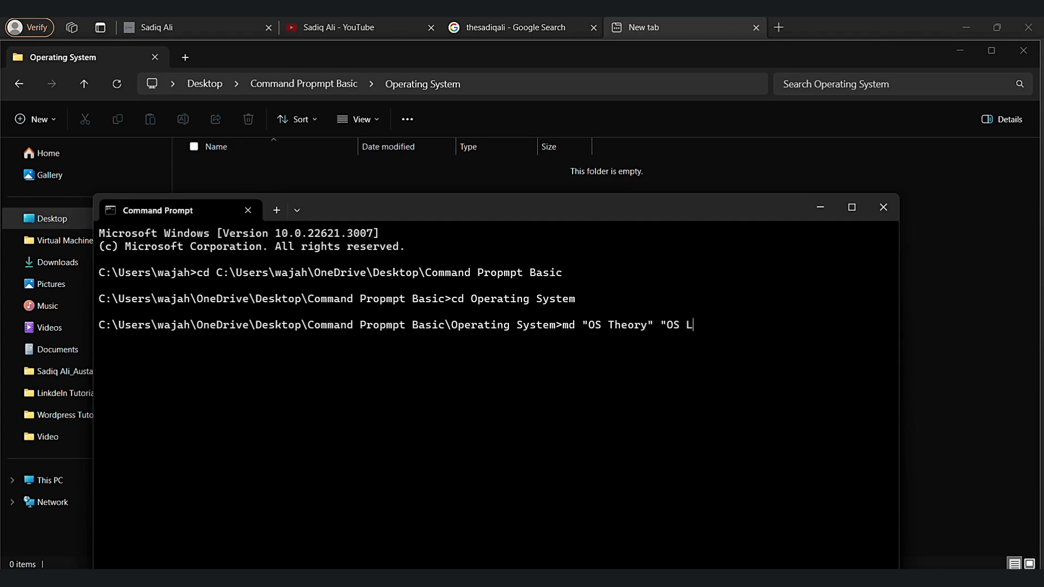
text(ab")
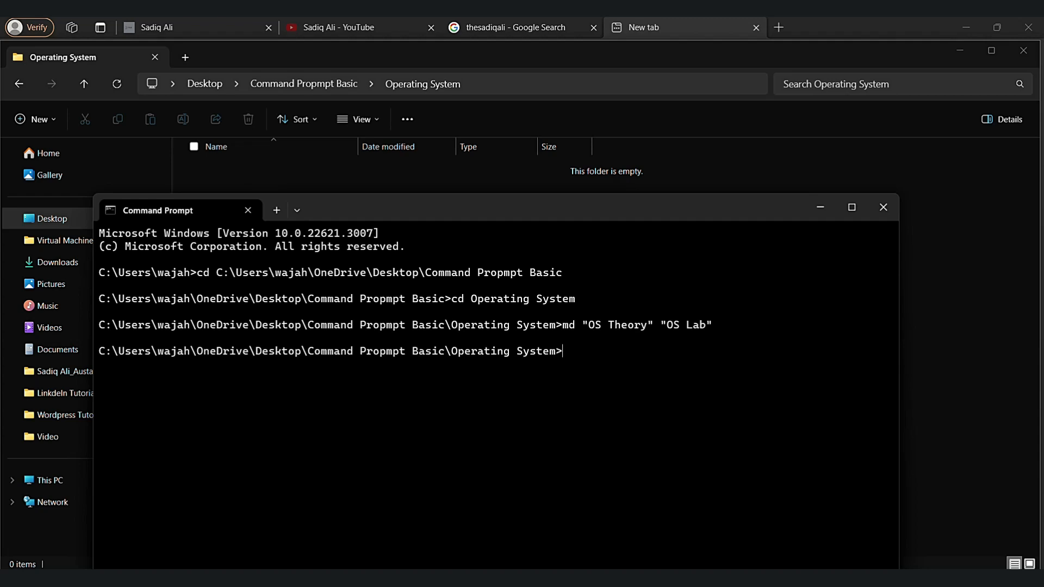
Change directory into the OS Theory folder.
text(cd)
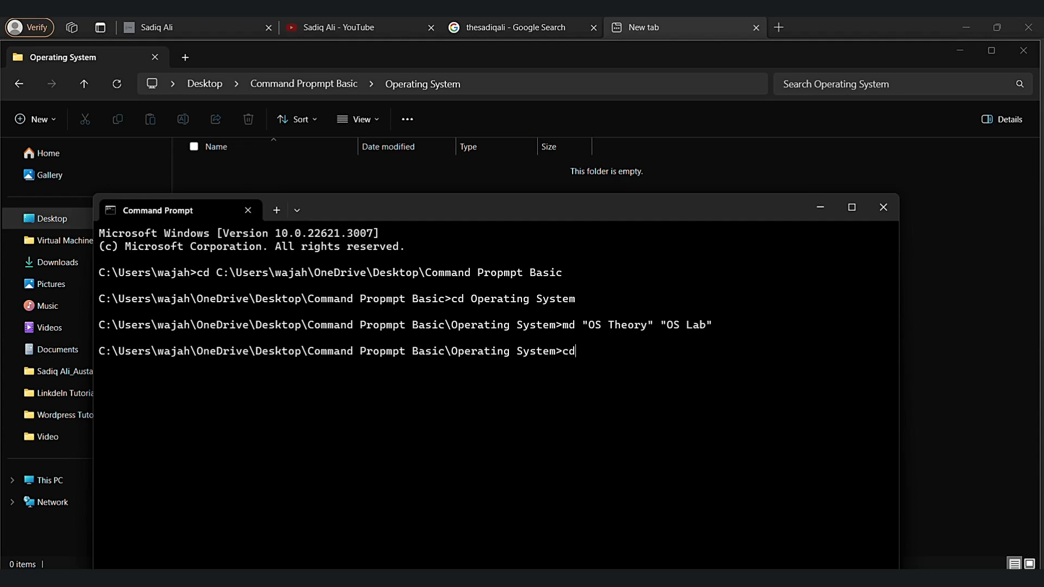
text(OS Th)
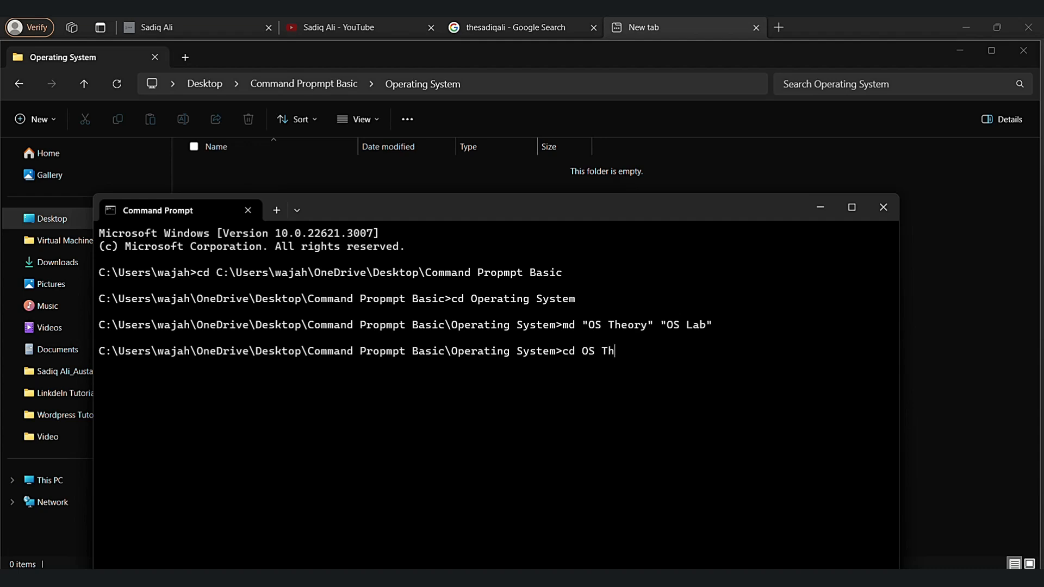
text(eory)
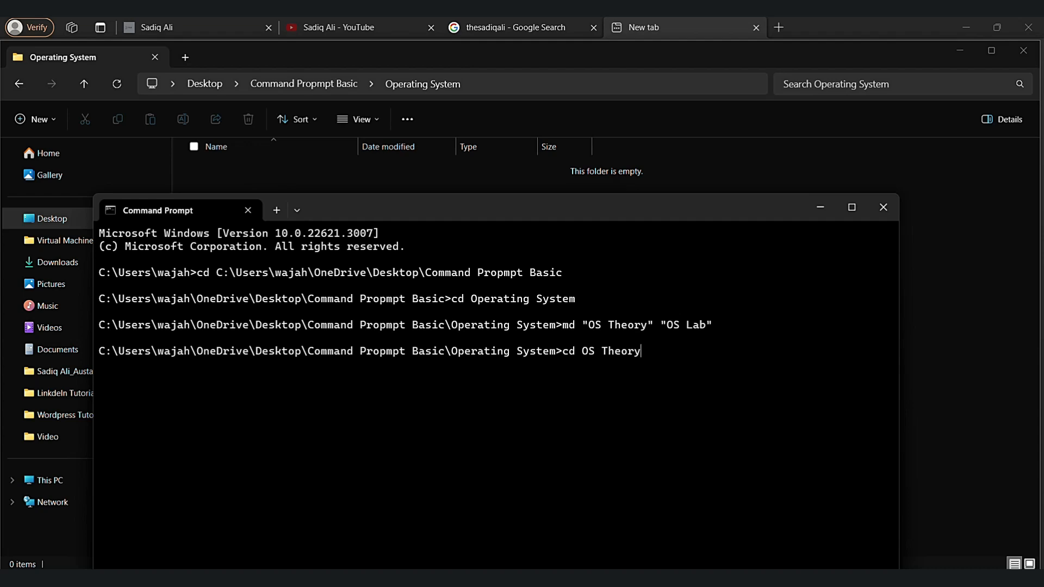
Create the "lecture", "Assignment" and "Lab1" folders inside OS Theory with md.
text(md)
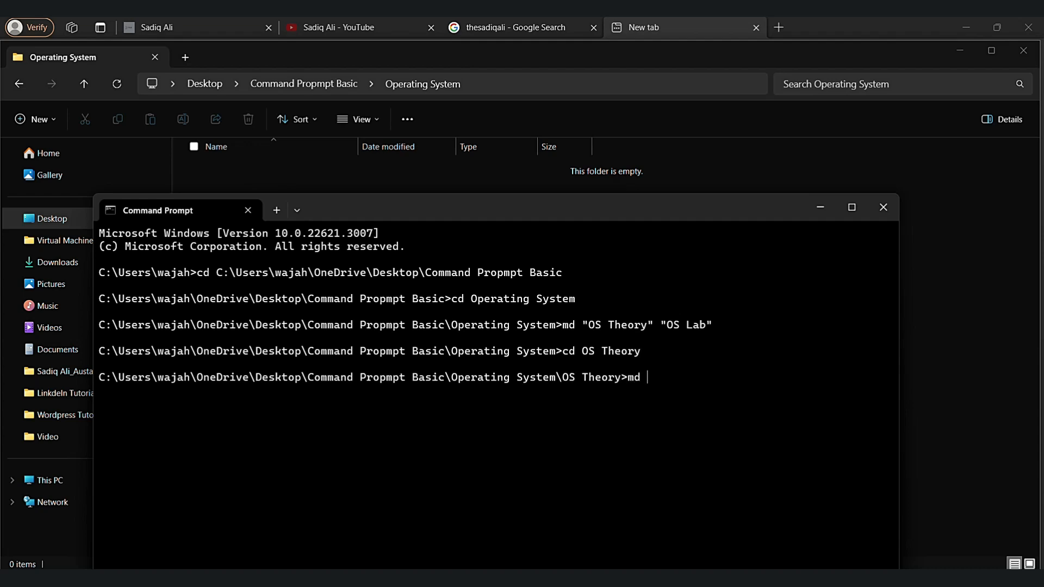
text(")
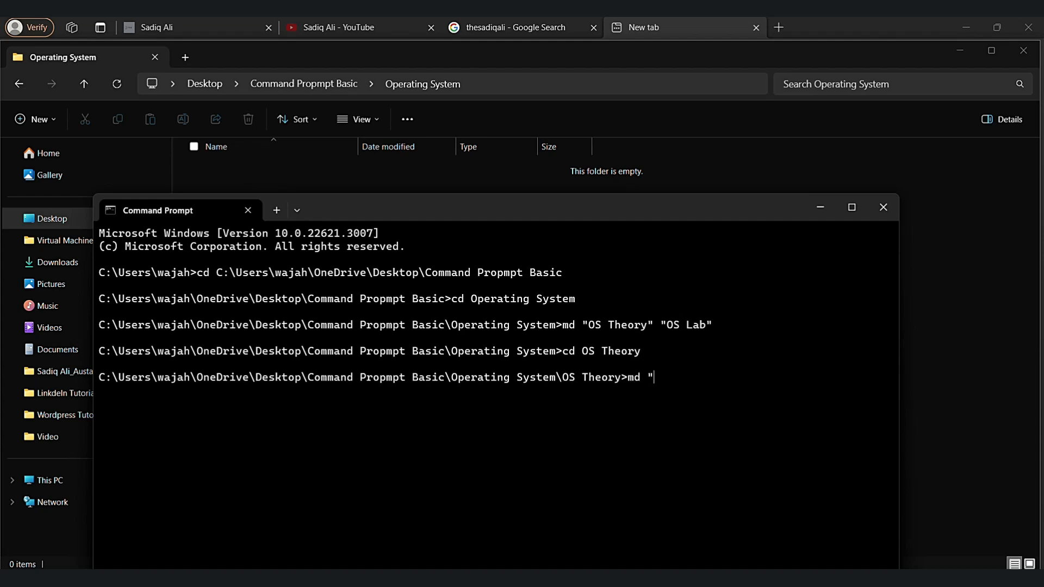
text(lec)
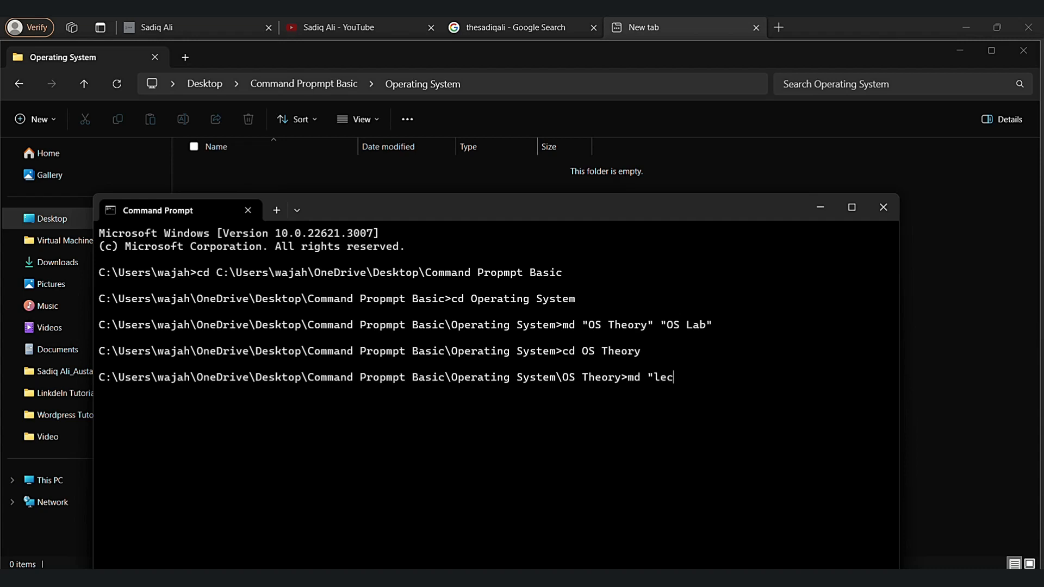
text(ture")
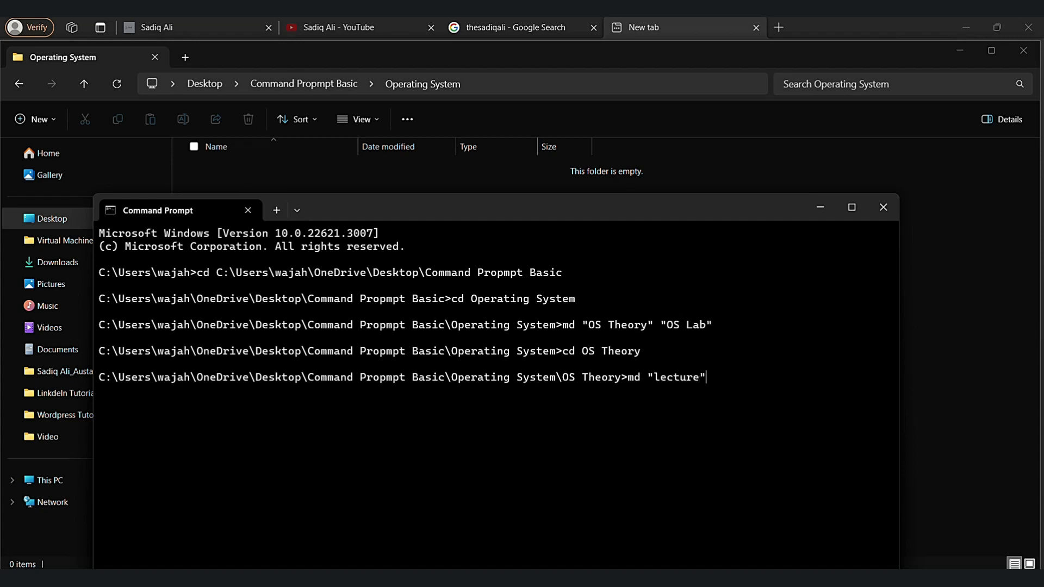
text(")
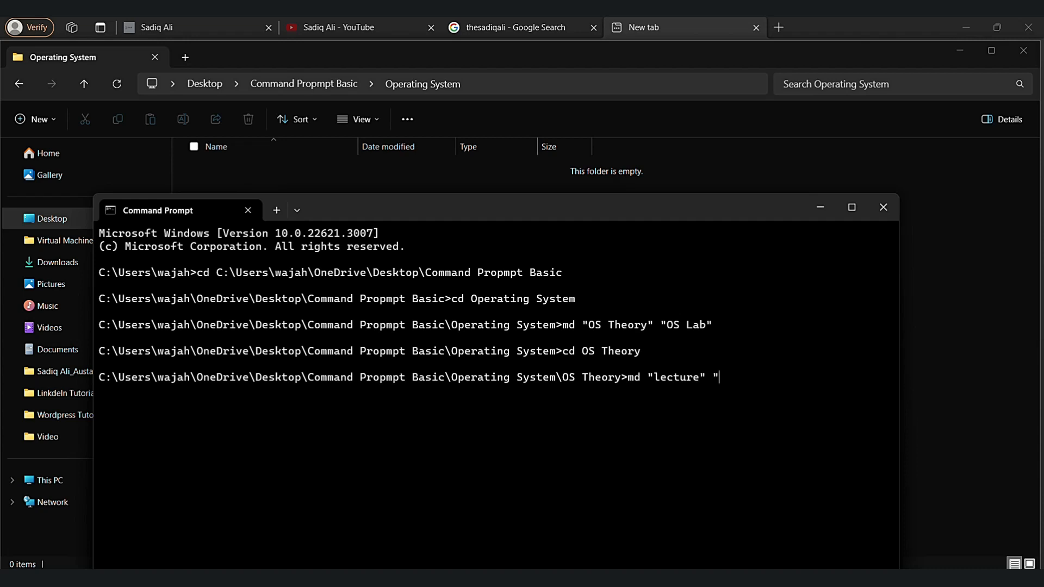
text(Assignment)
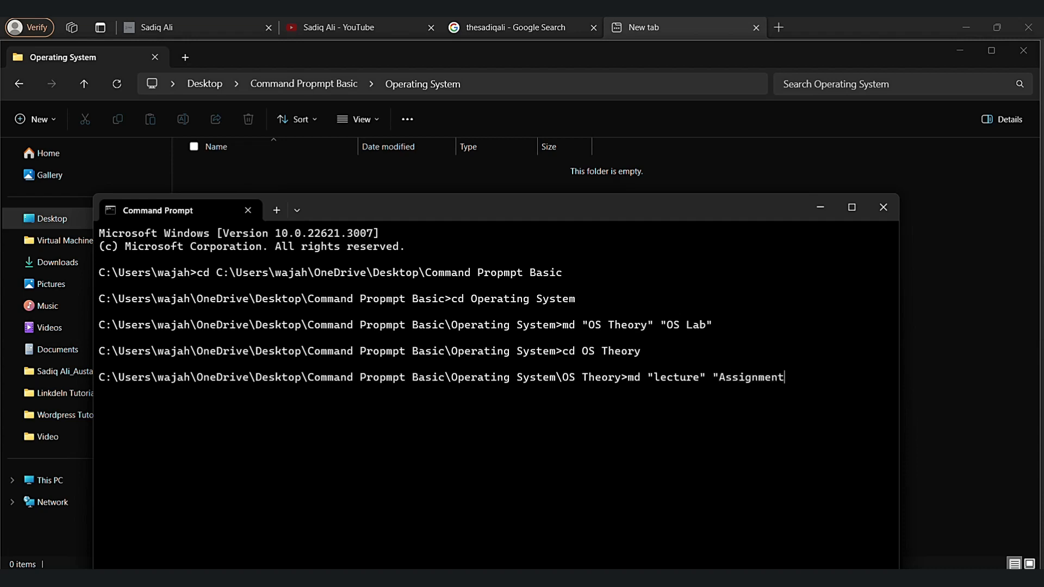
text(")
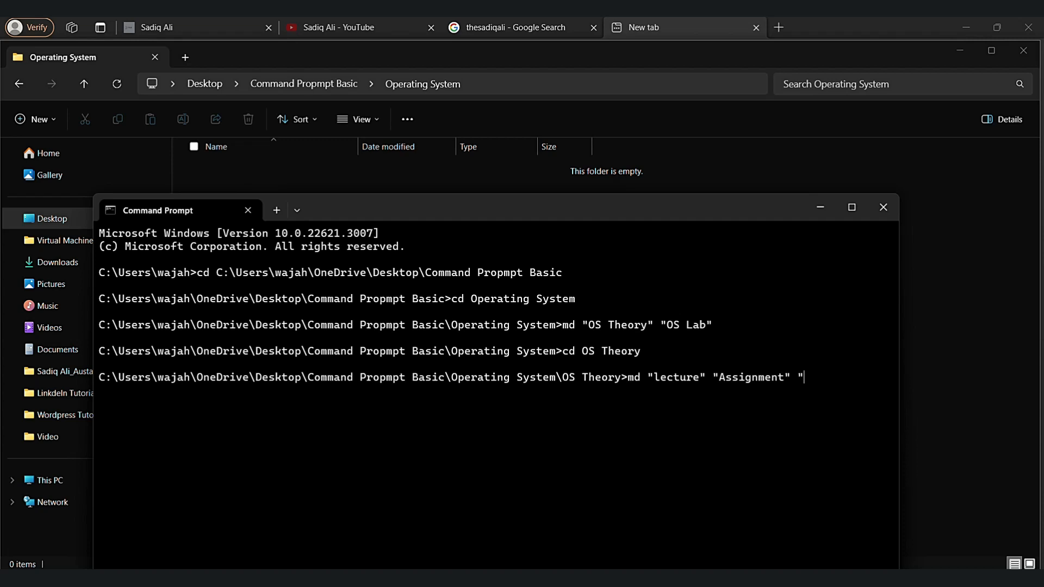
text(Lab)
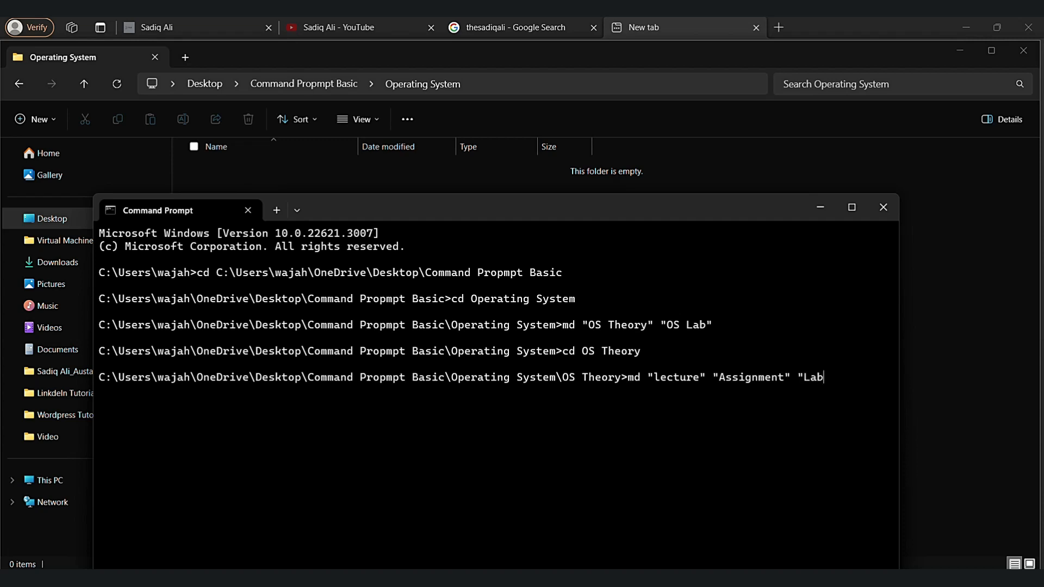
text(1")
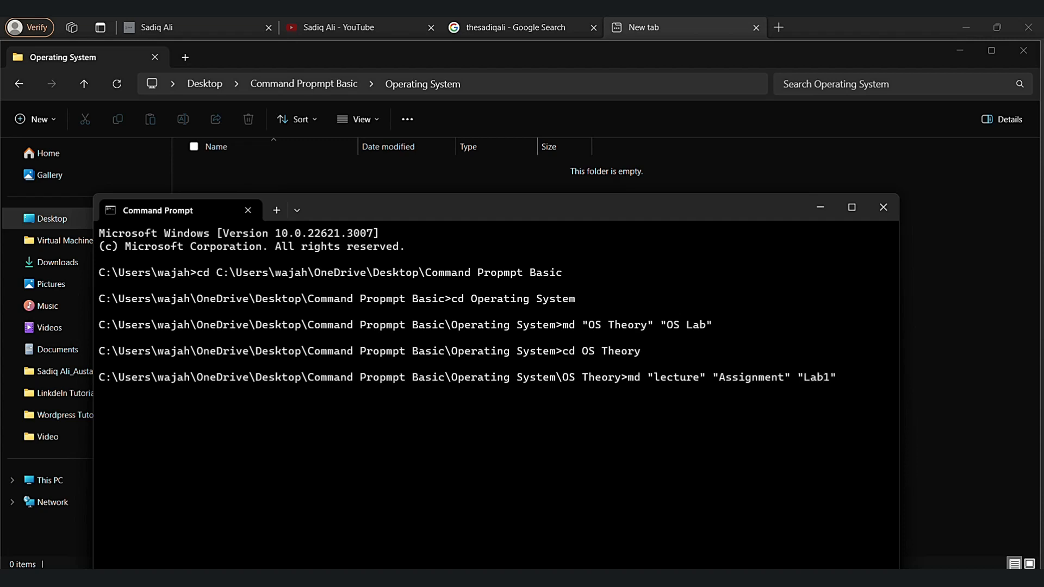
key(Enter)
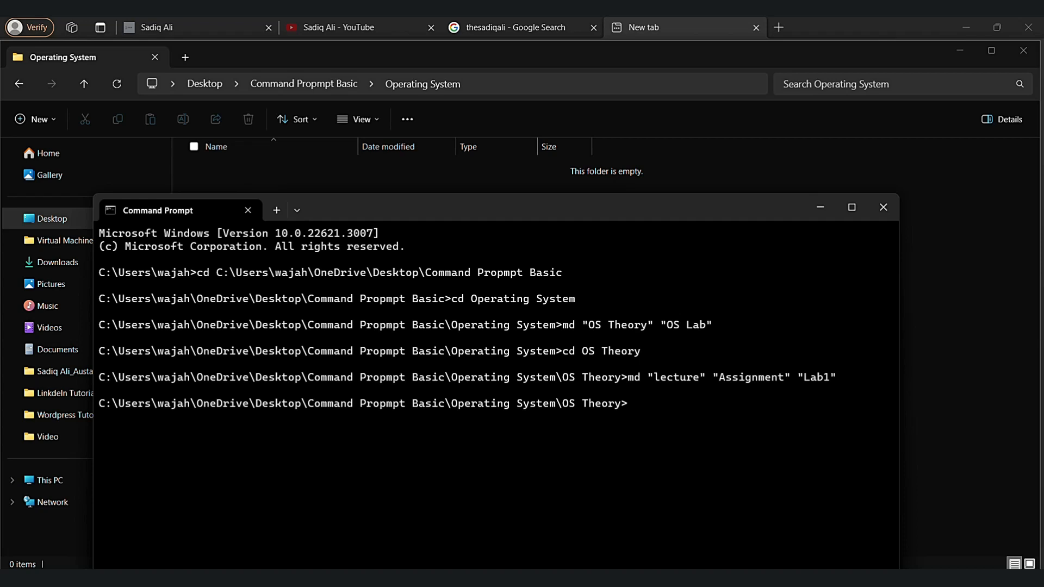
Run cd .. to return to Operating System, then browse Explorer into OS Theory and the empty OS Lab.
text(cd ..)
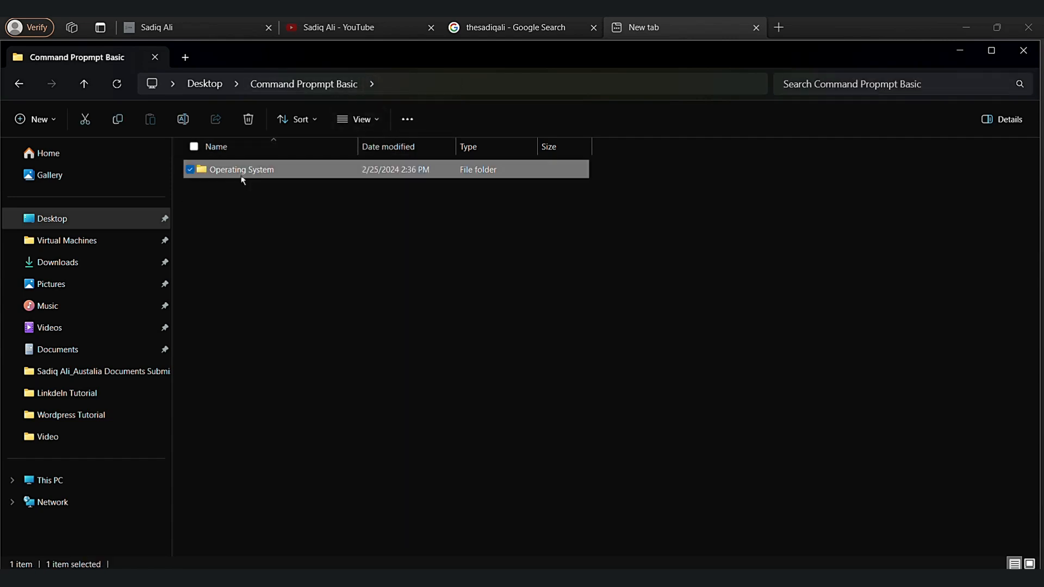
double_click(241, 169)
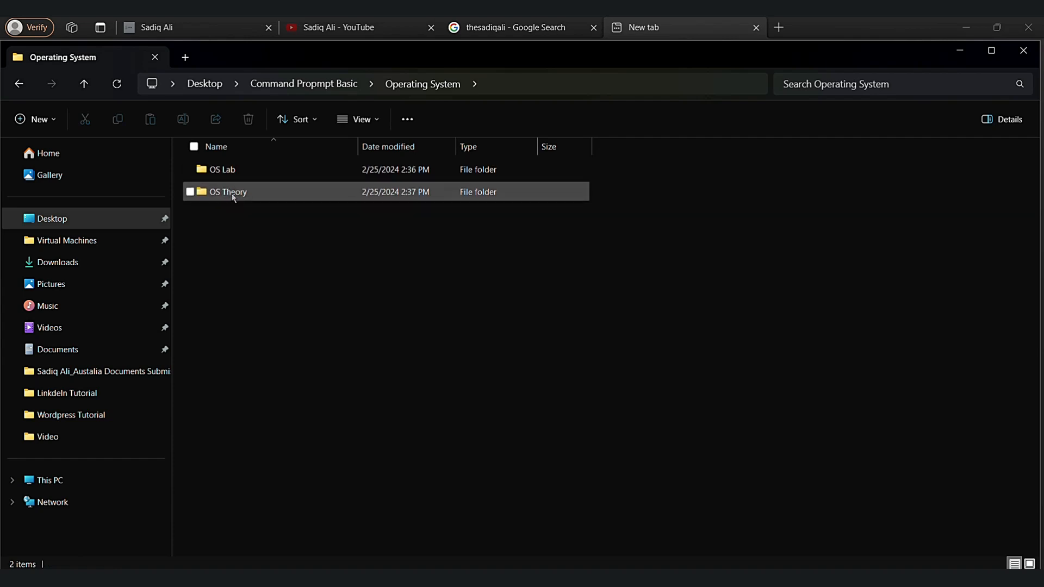
double_click(228, 191)
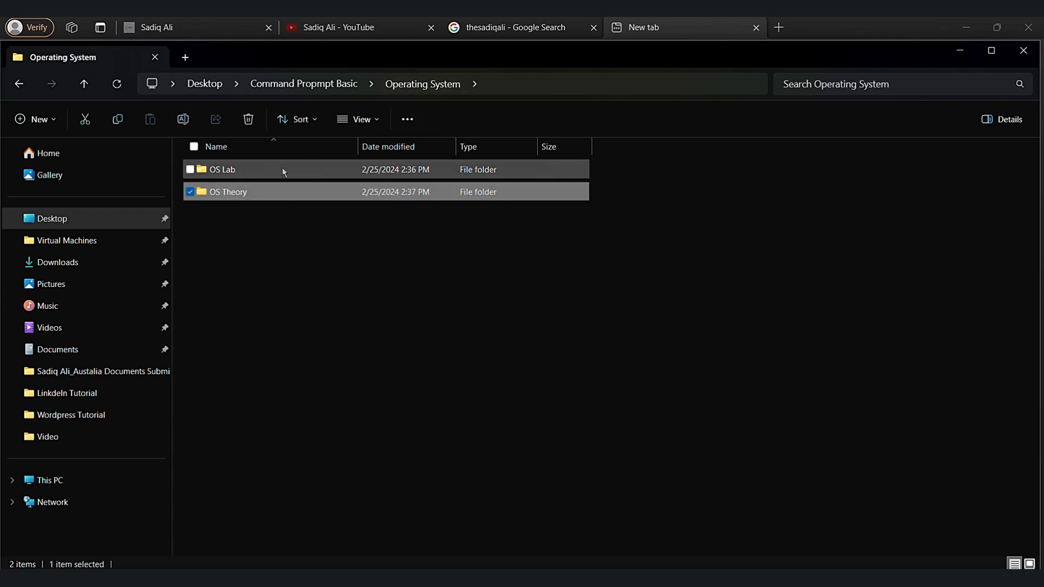
double_click(222, 169)
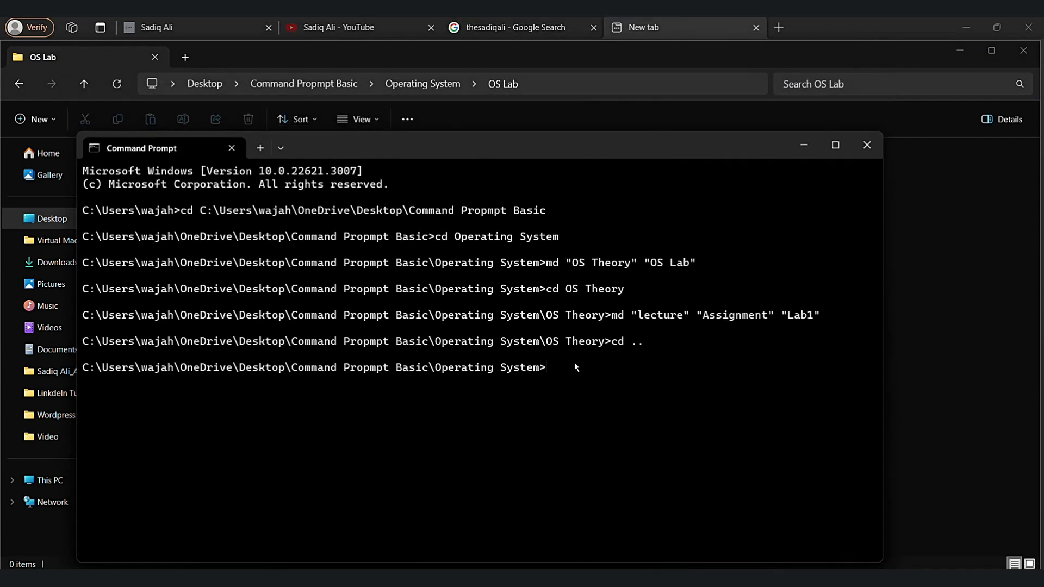
Change into OS Lab and create "lecture", "Assignment" and "Lab1" there, reusing the earlier names.
text(cd OS Lab)
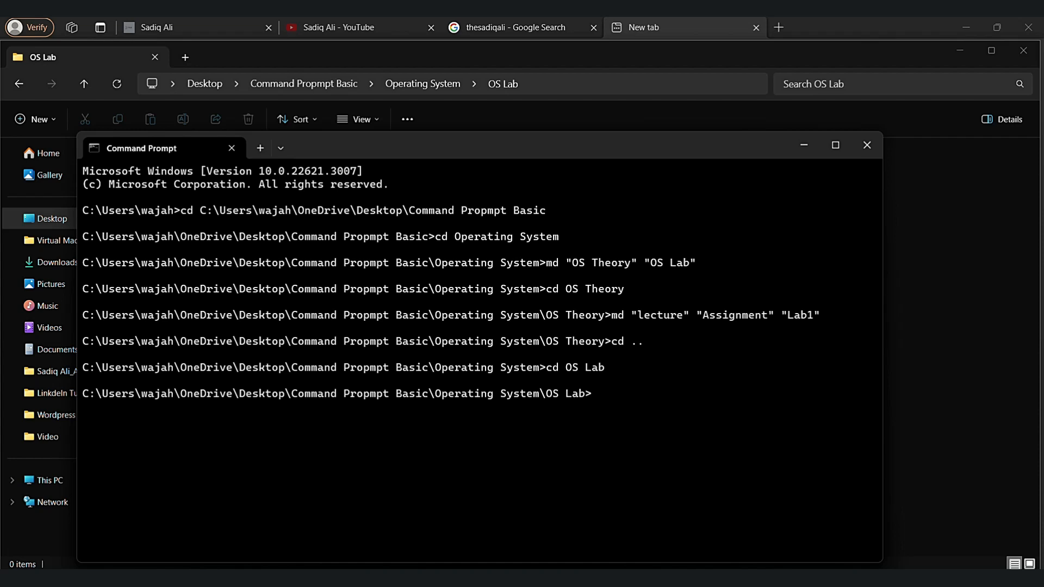
text(md)
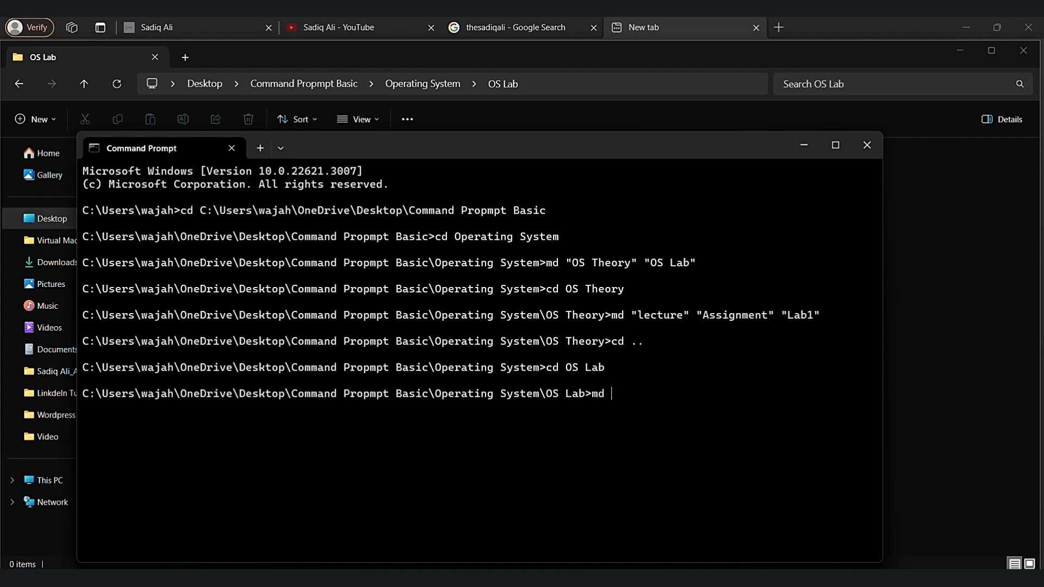
text("Le)
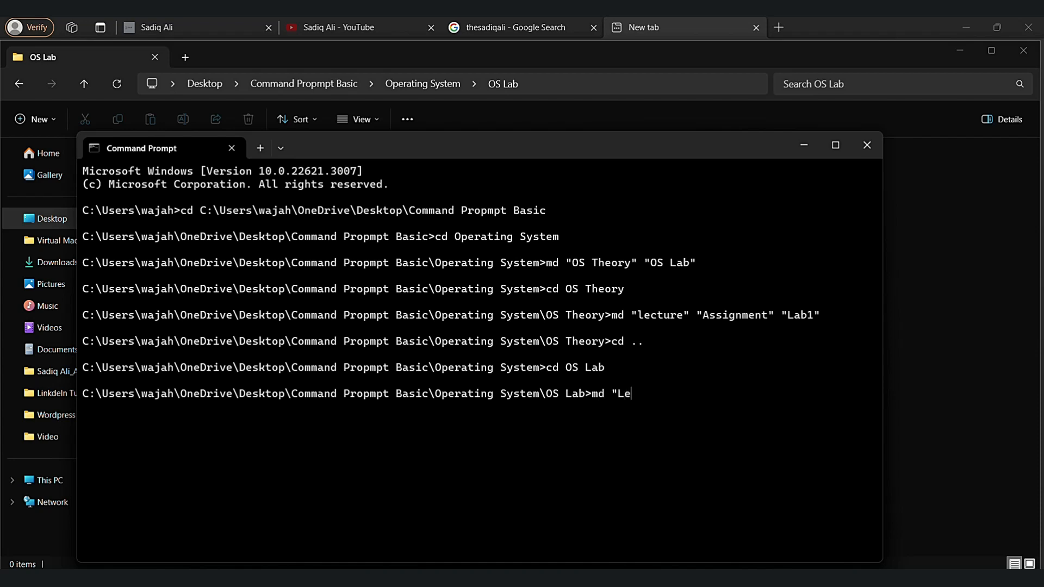
key(Backspace)
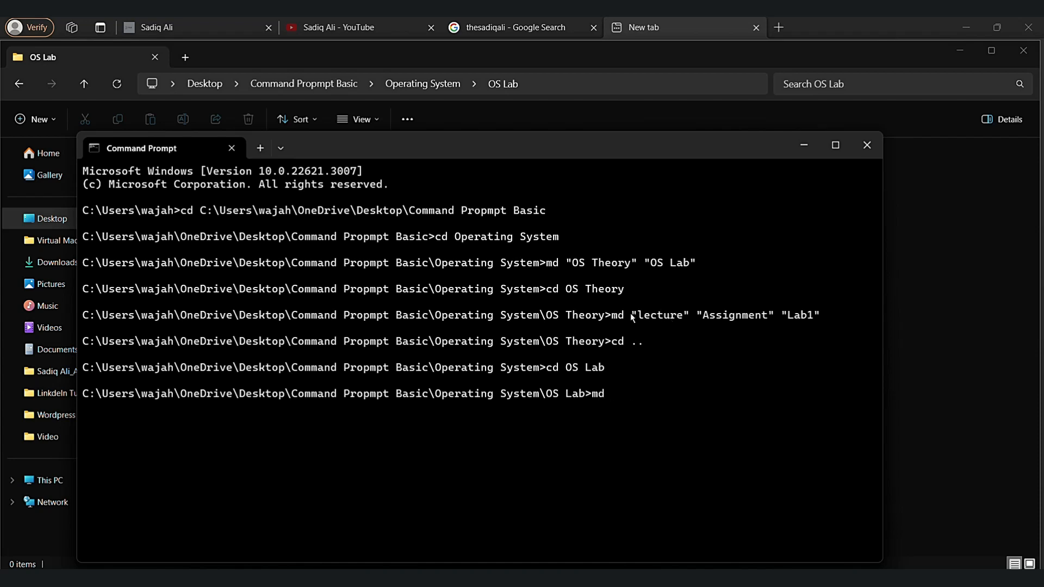
drag(629, 315, 820, 315)
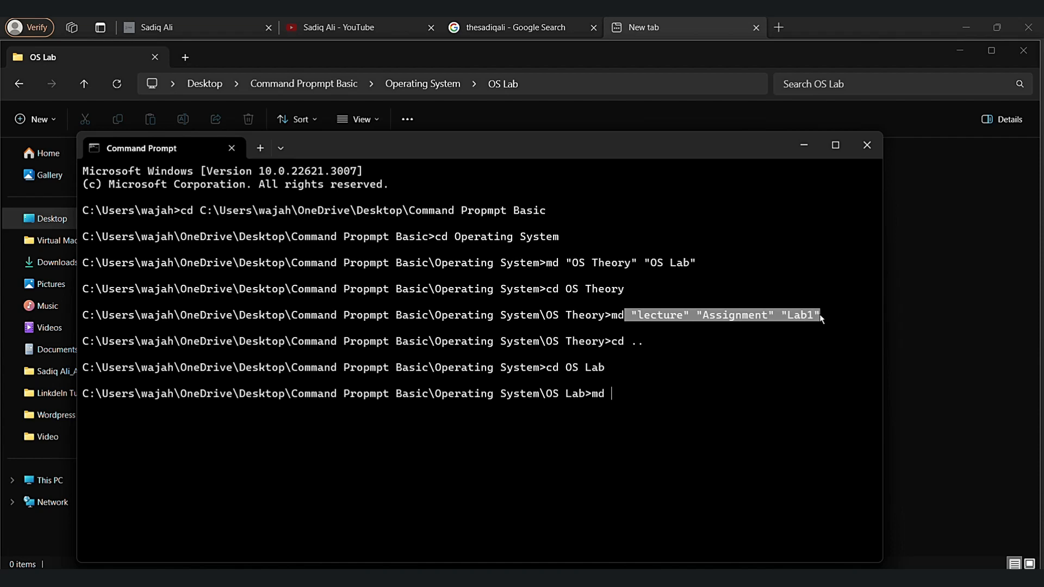
text("lecture" "Assignment" "Lab1")
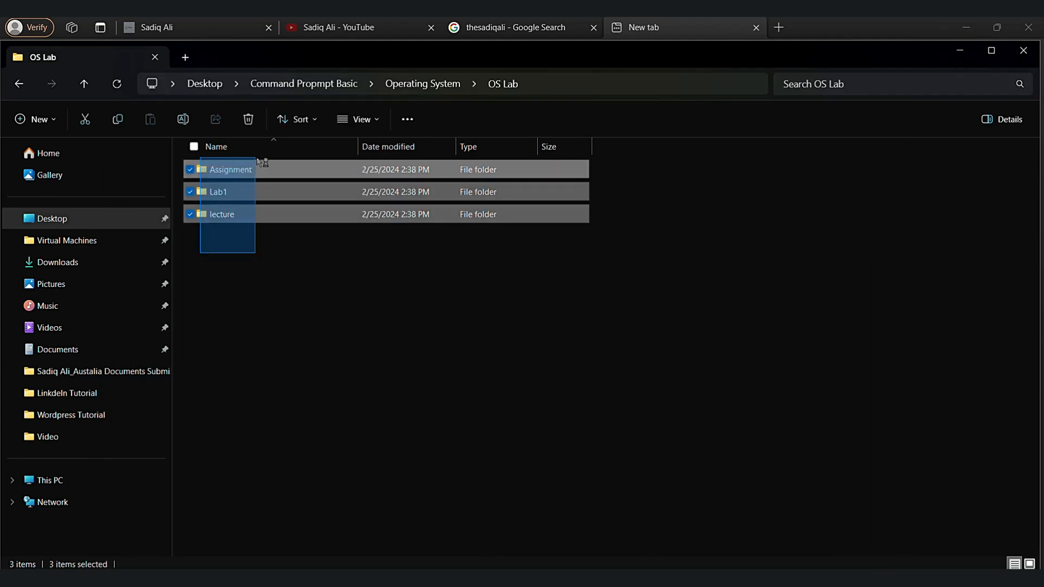
Browse Explorer breadcrumbs through Command Propmpt Basic, Operating System and OS Lab to check the new folders.
click(304, 83)
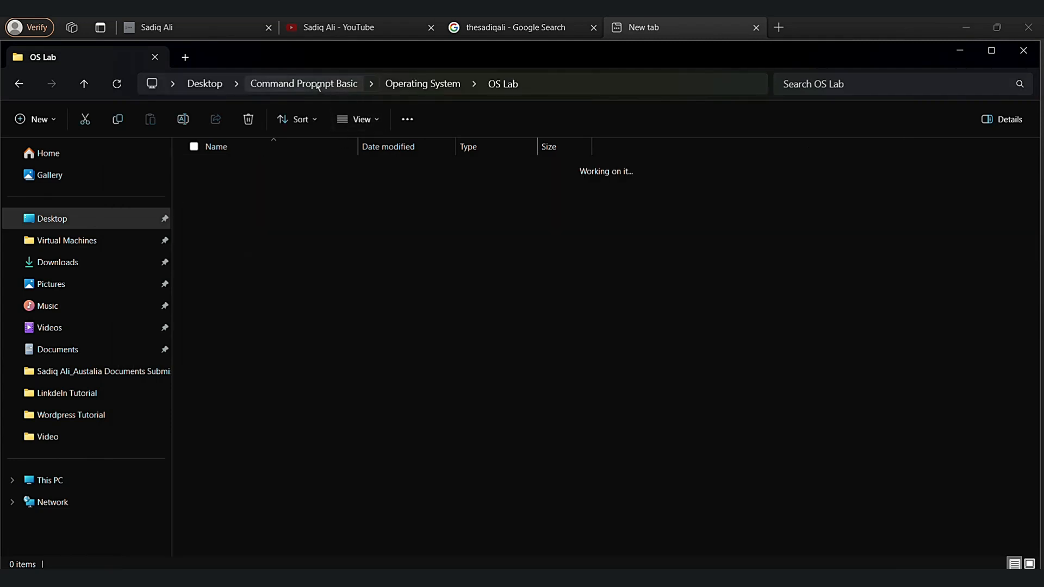
click(421, 84)
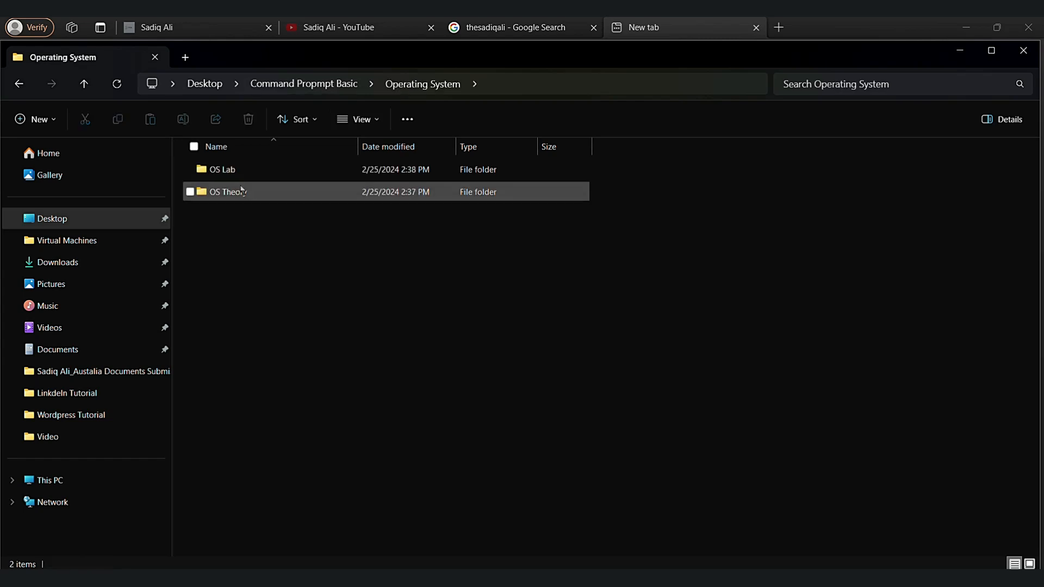
double_click(222, 169)
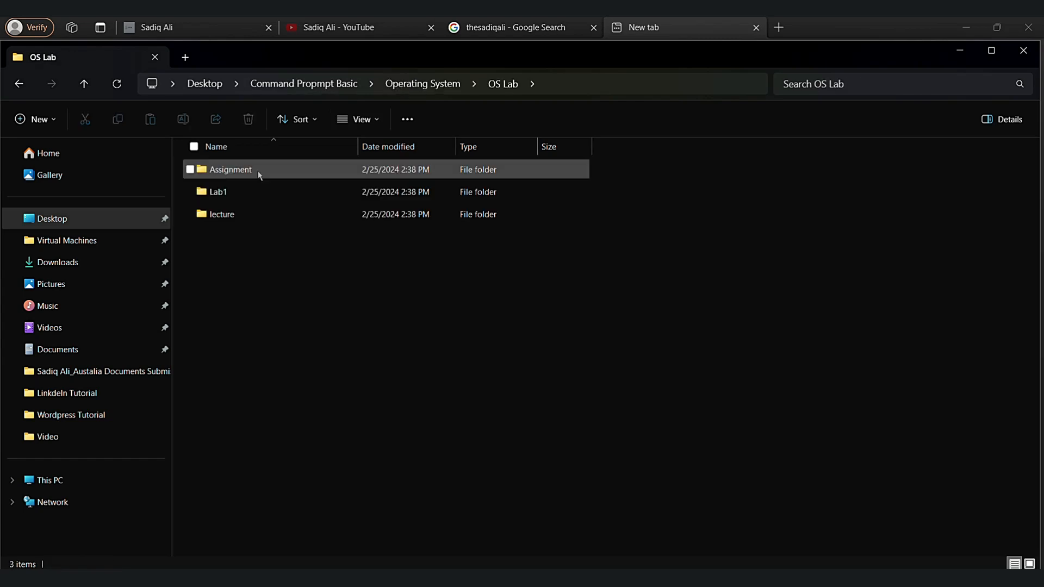
click(422, 84)
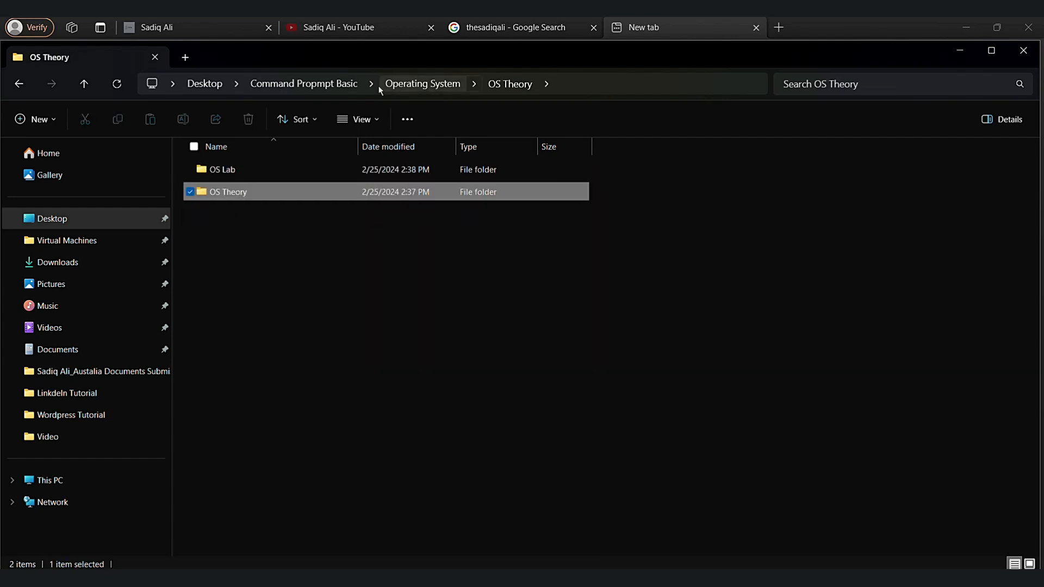
click(303, 84)
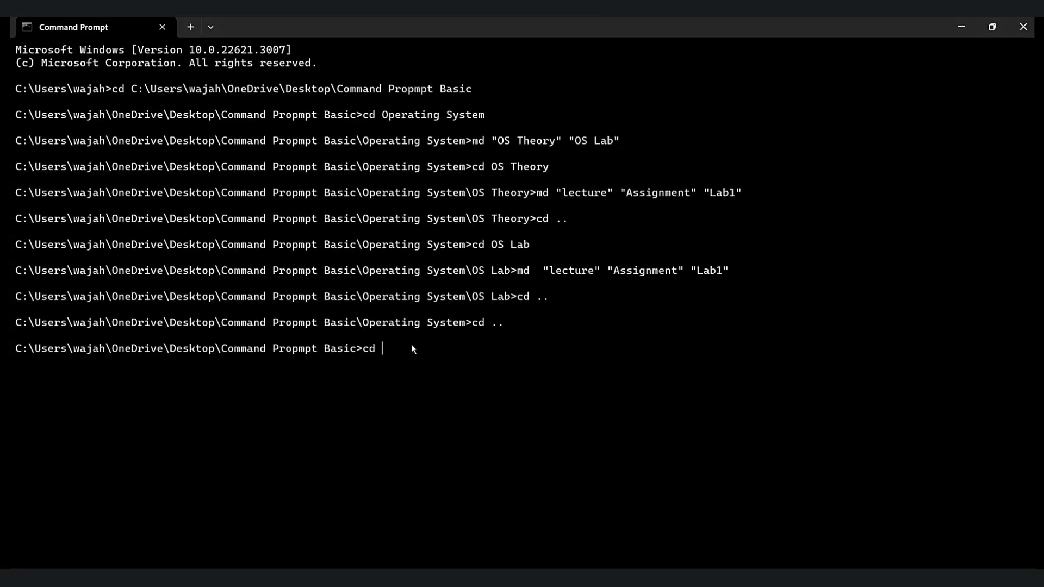
Climb up with cd .., then cd back into Command Propmpt Basic and Operating System.
text(..)
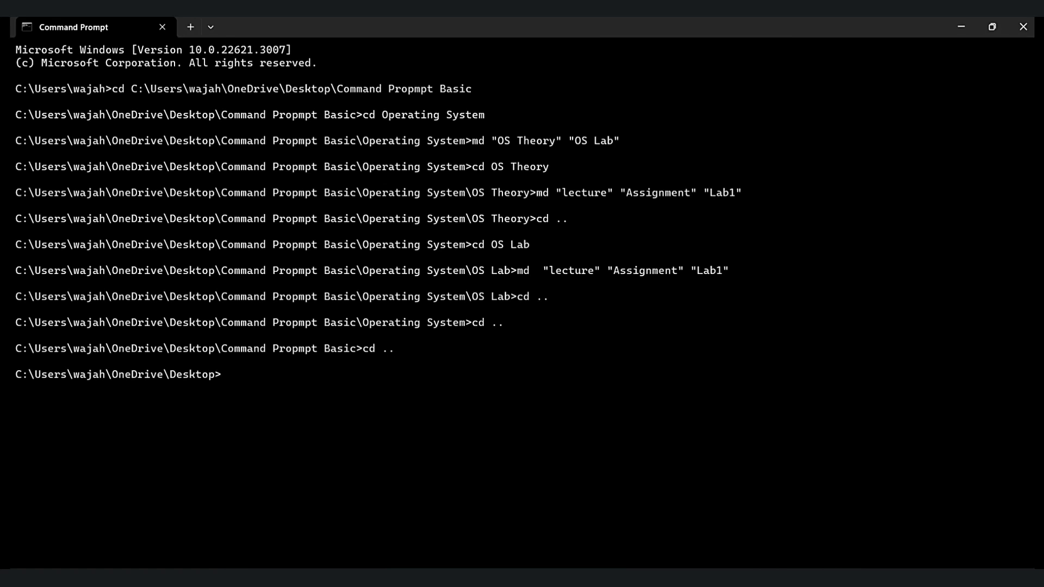
text(cd)
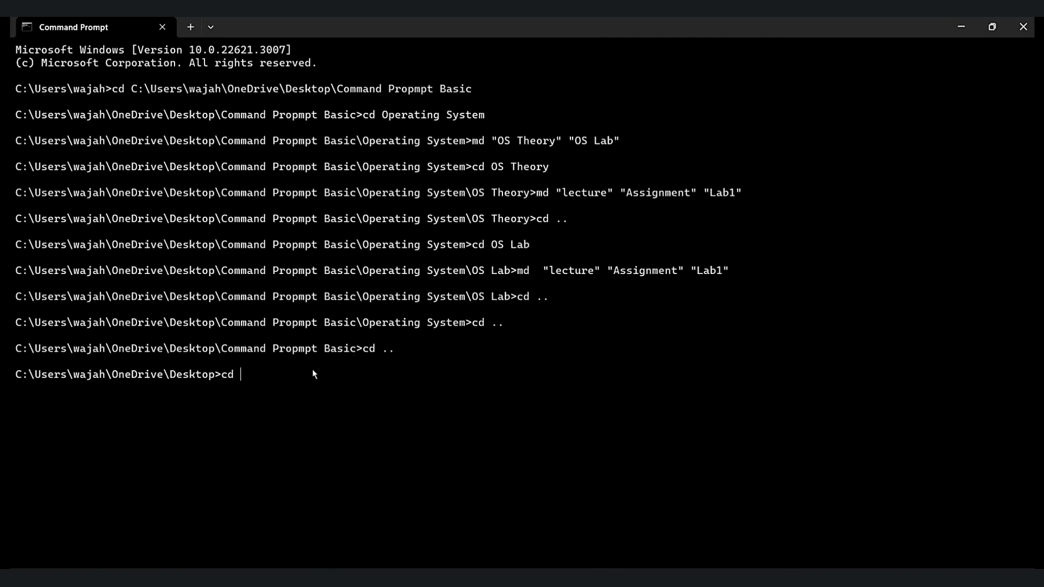
text(\Command Propmpt Basic)
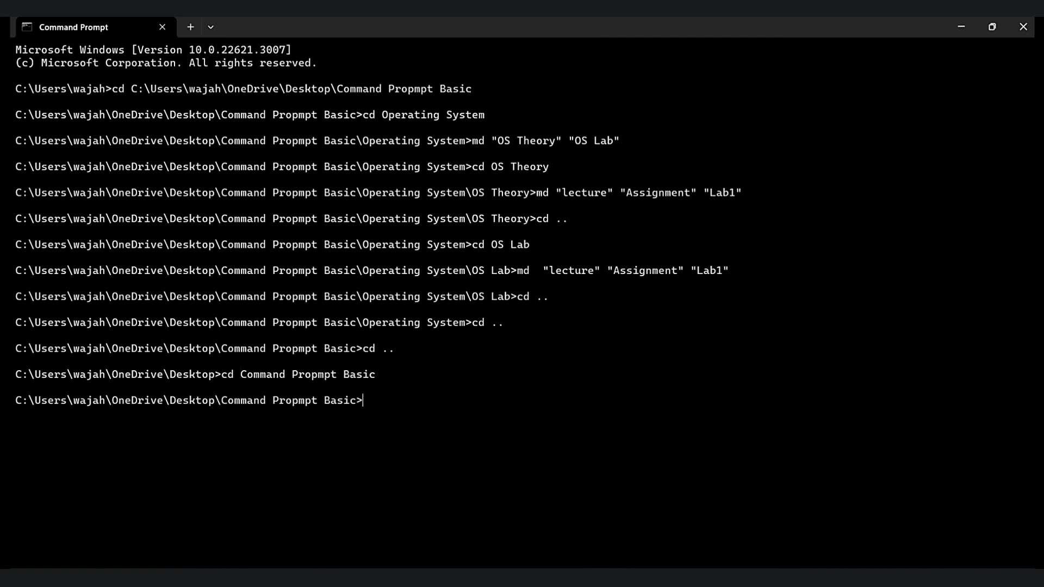
text(cd)
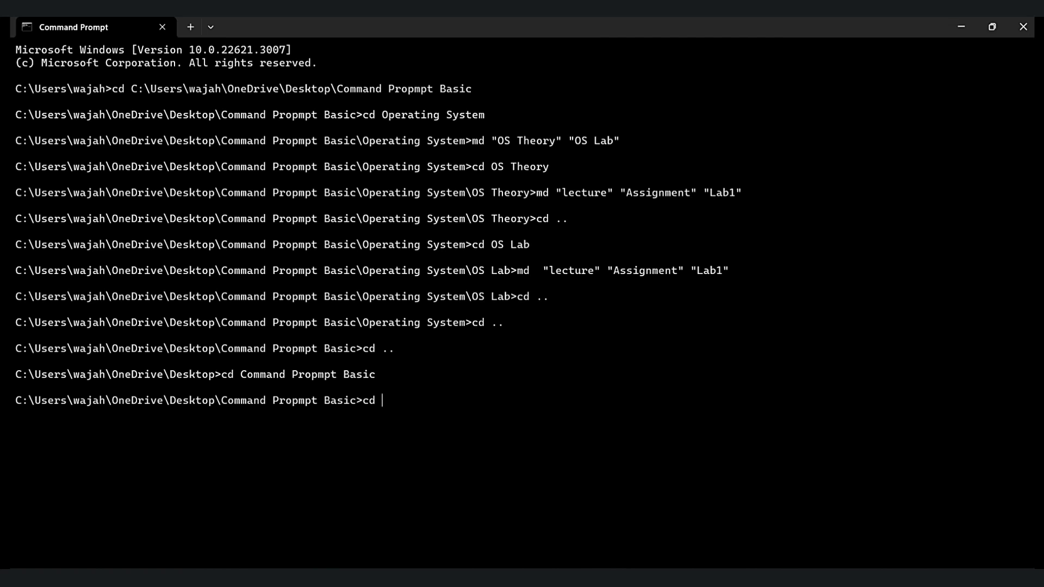
text(Operat)
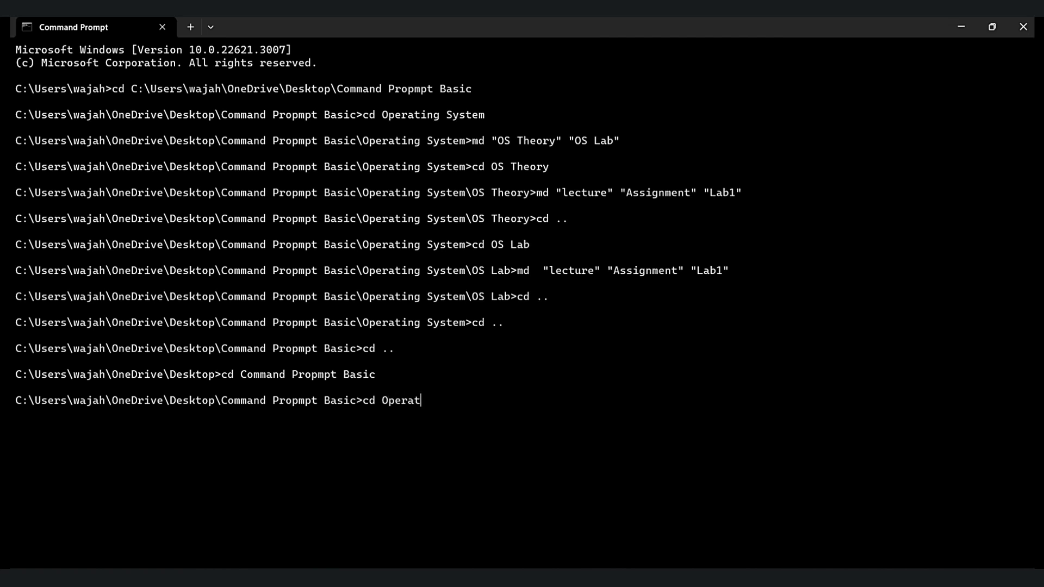
key(Backspace)
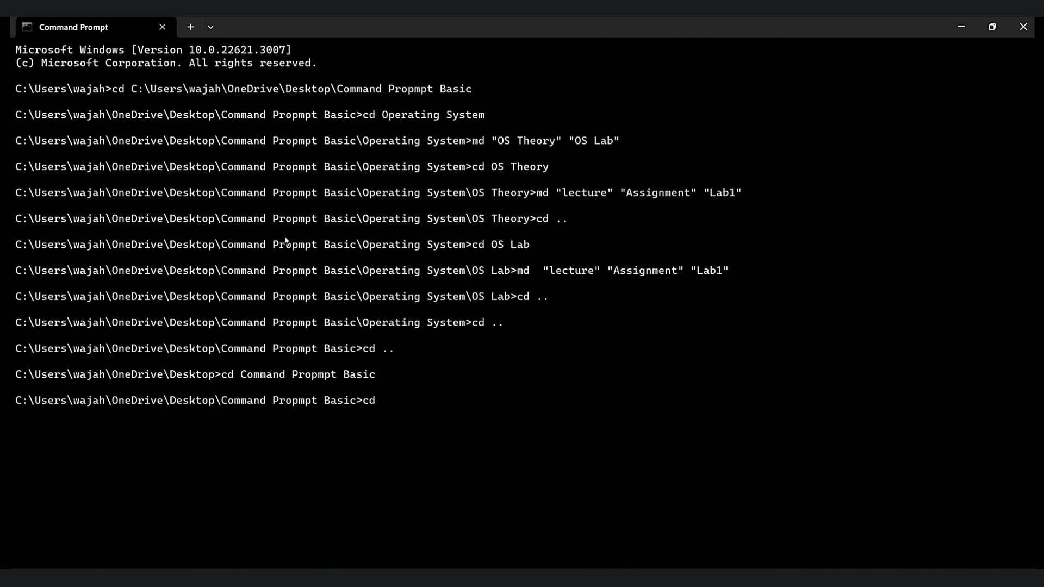
drag(381, 114, 485, 114)
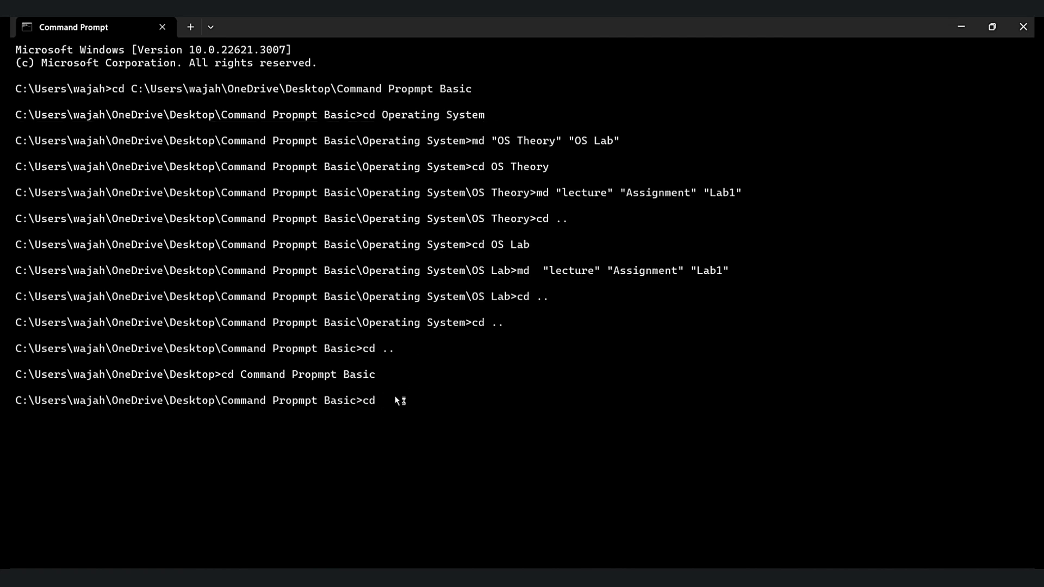
text(Operating System)
text(cd)
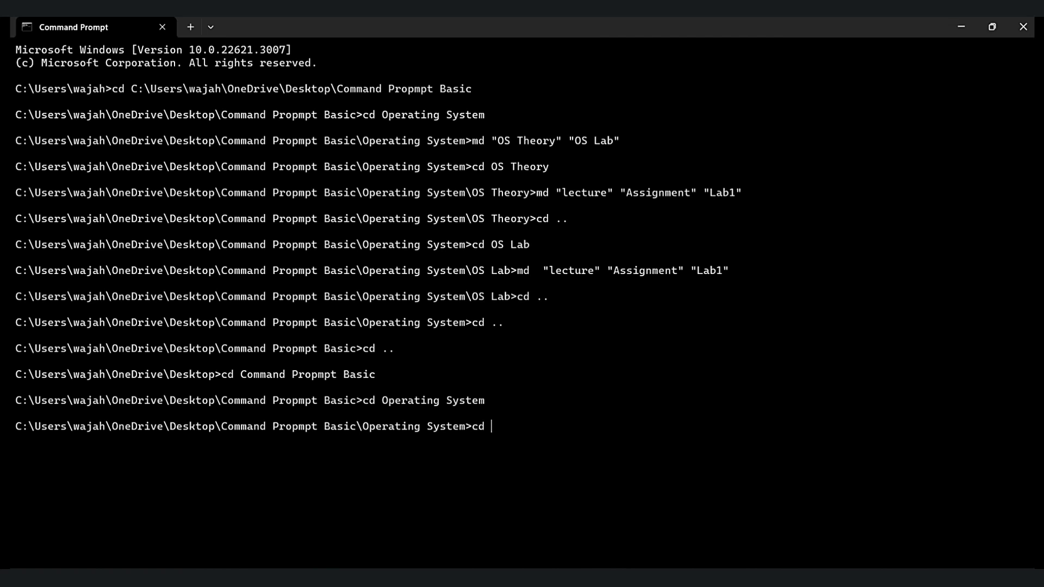
mouse_move(494, 176)
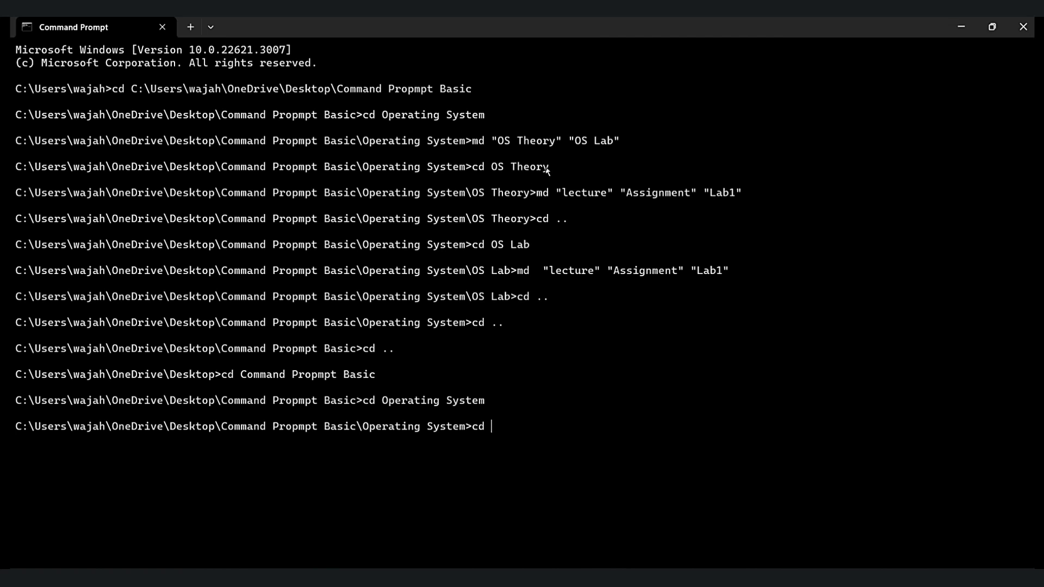
Descend into OS Theory and its Assignment folder, then cd .. back up to Operating System.
text(OS Theory)
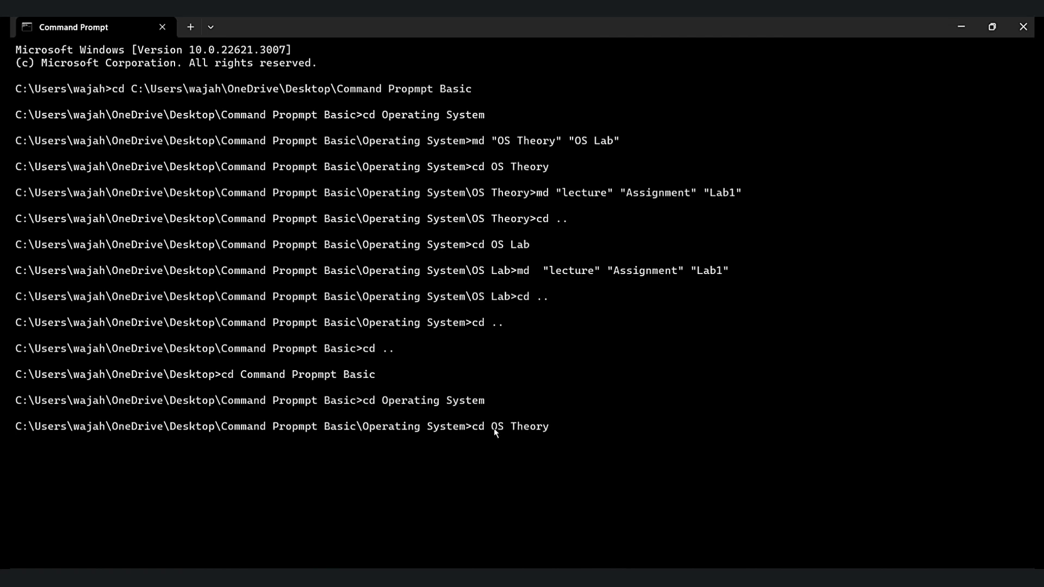
key(enter)
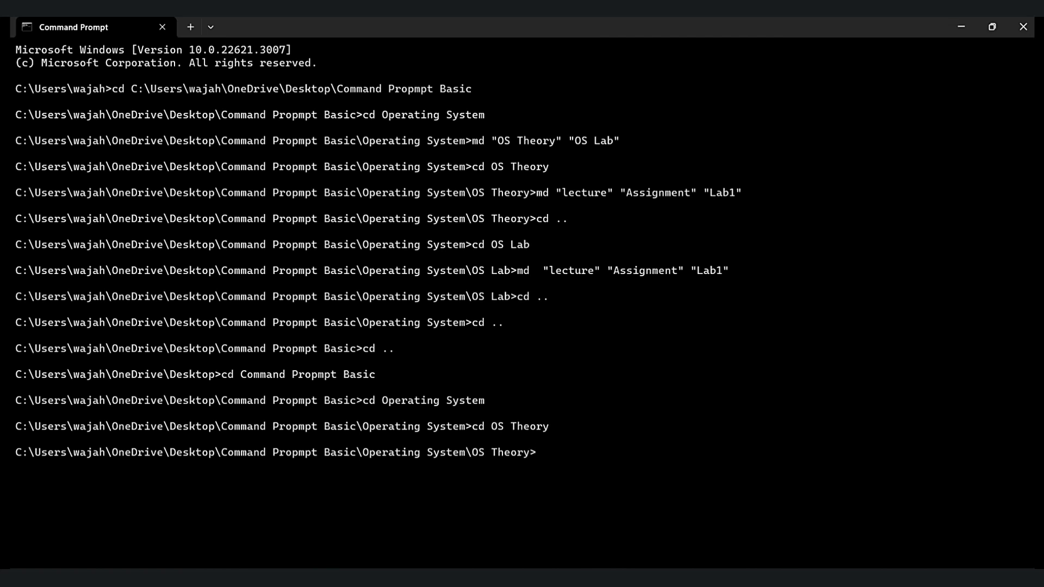
text(cd)
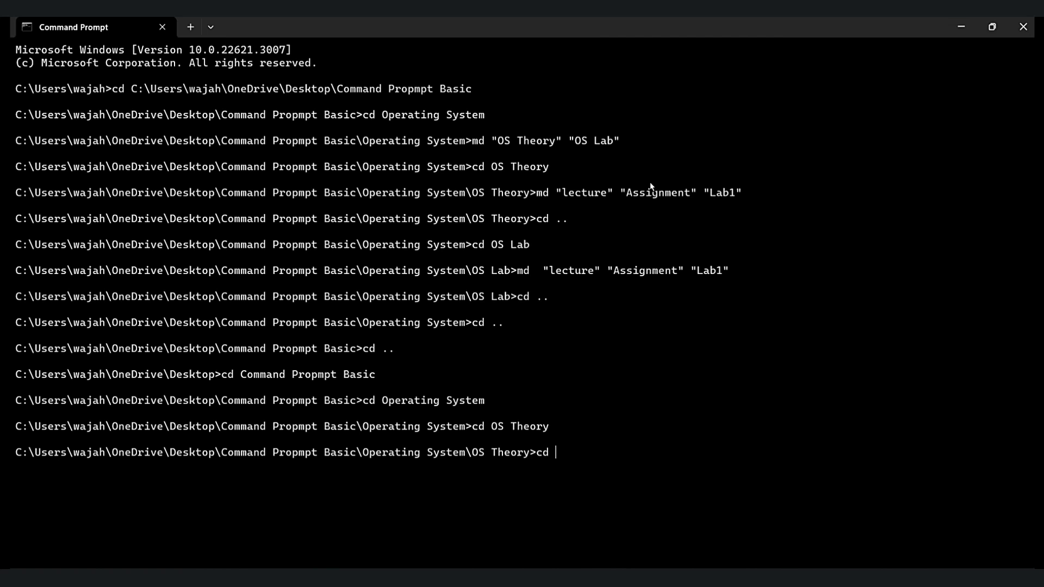
double_click(657, 194)
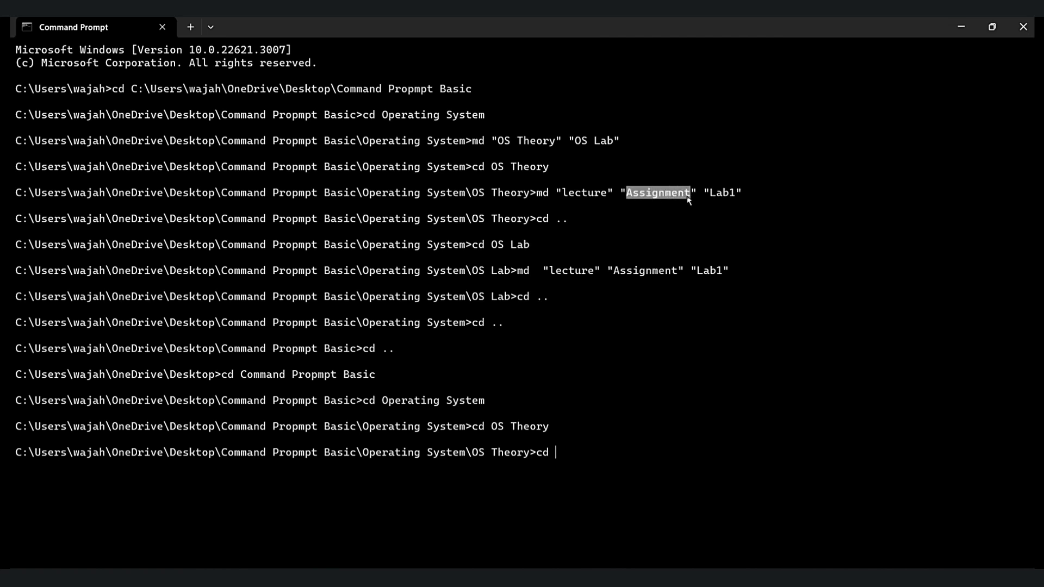
mouse_move(584, 440)
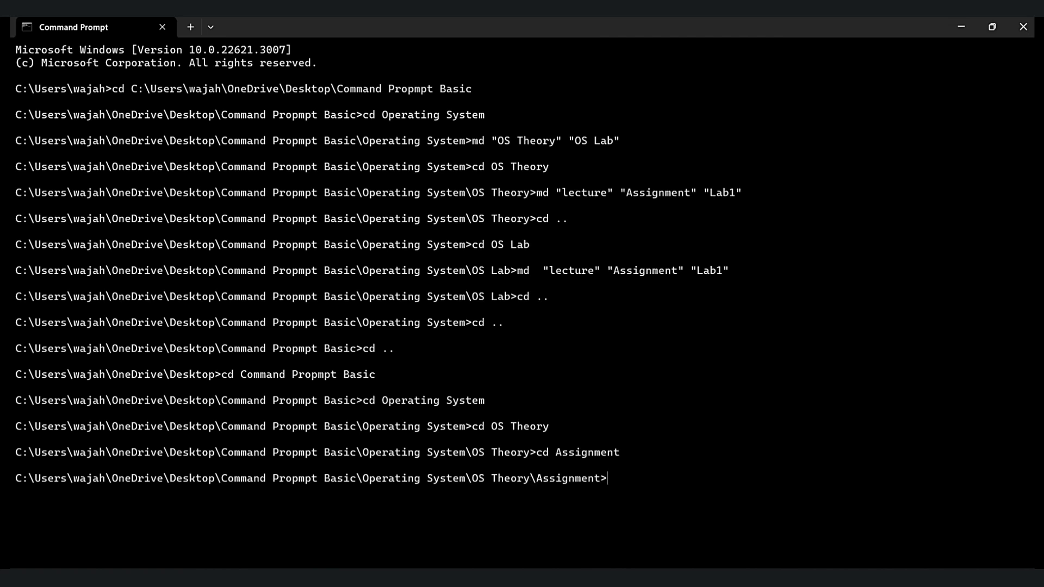
text(cd ..)
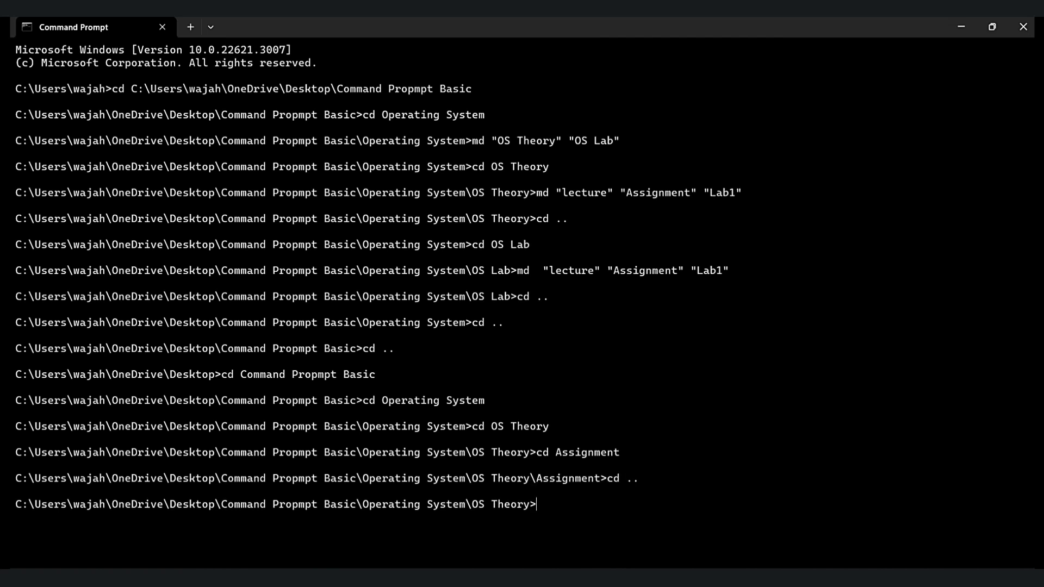
text(cd ..)
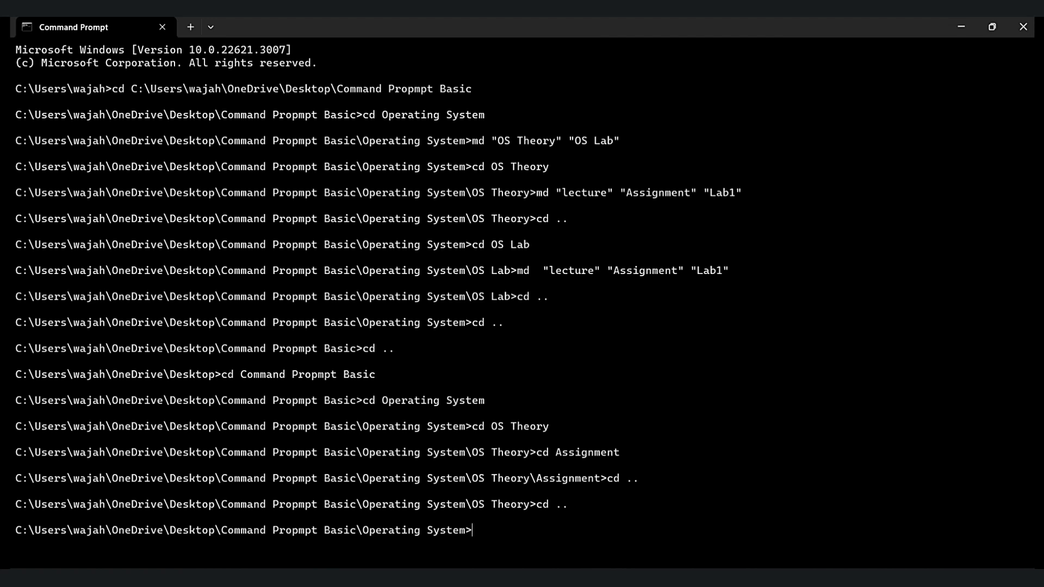
mouse_move(607, 400)
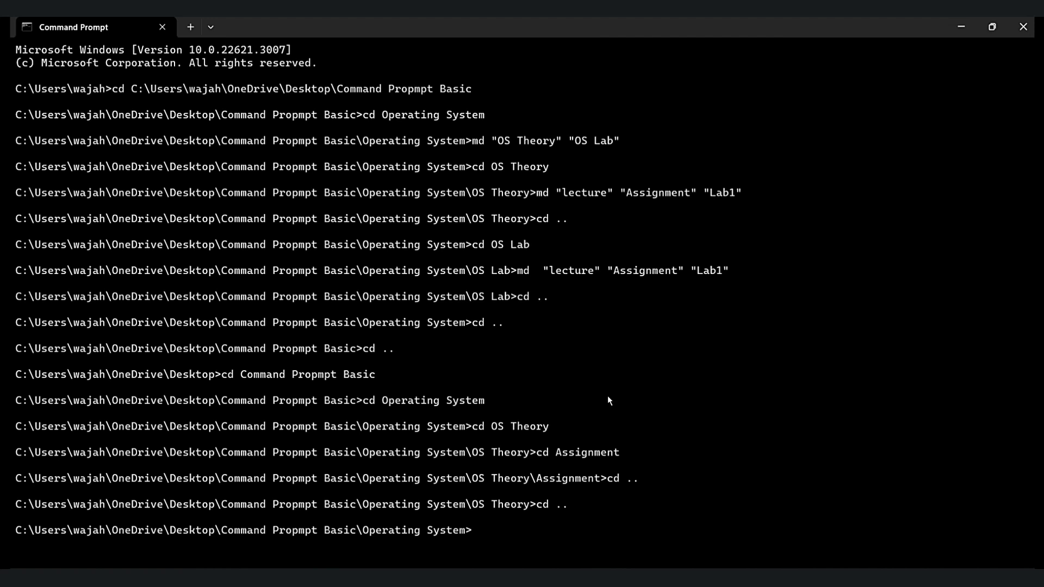
Change into OS Lab and then into its lecture subfolder.
text(cd)
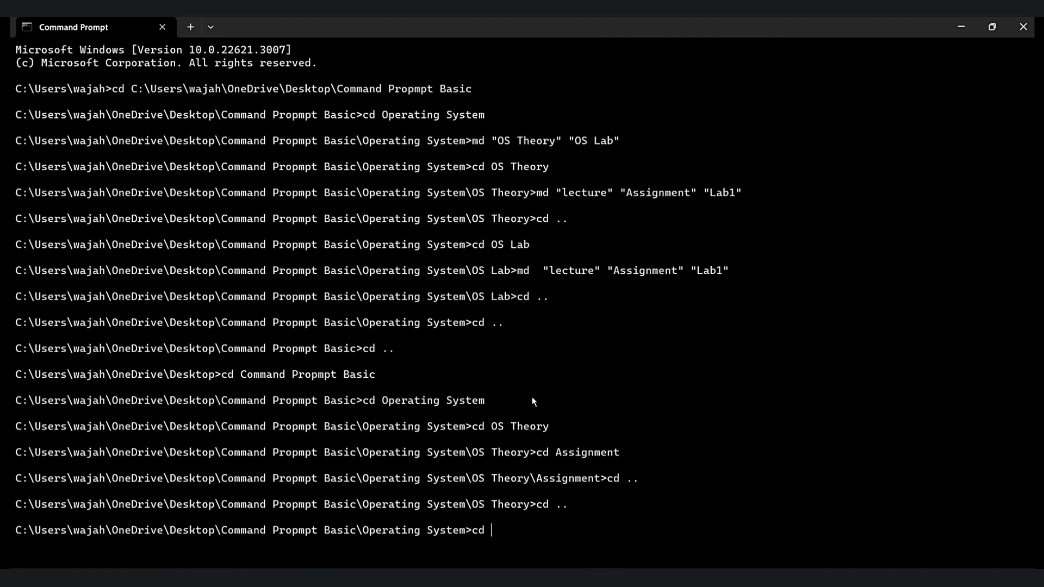
text(OS Lab)
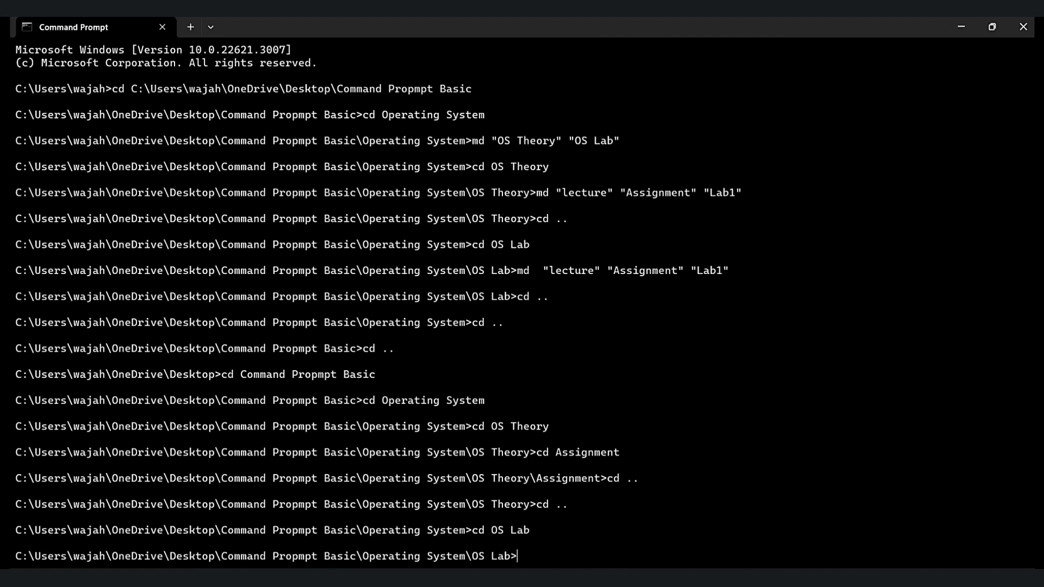
mouse_move(524, 506)
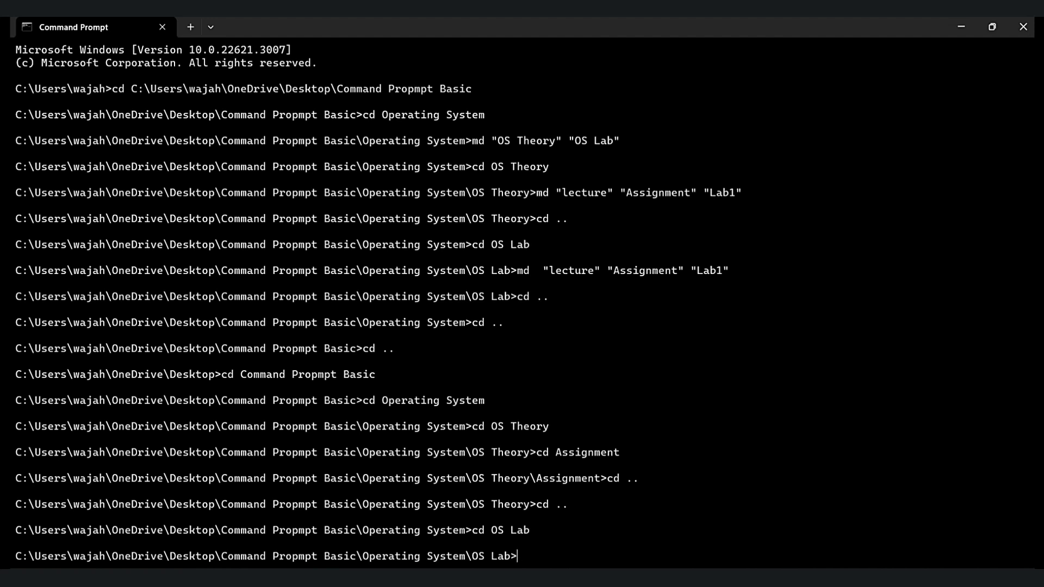
text(cd)
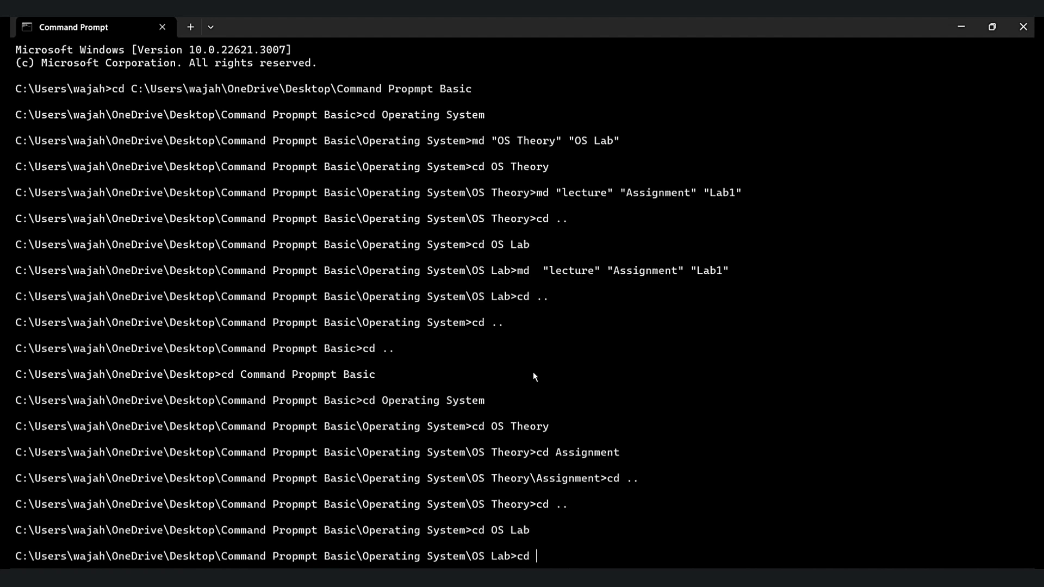
mouse_move(529, 347)
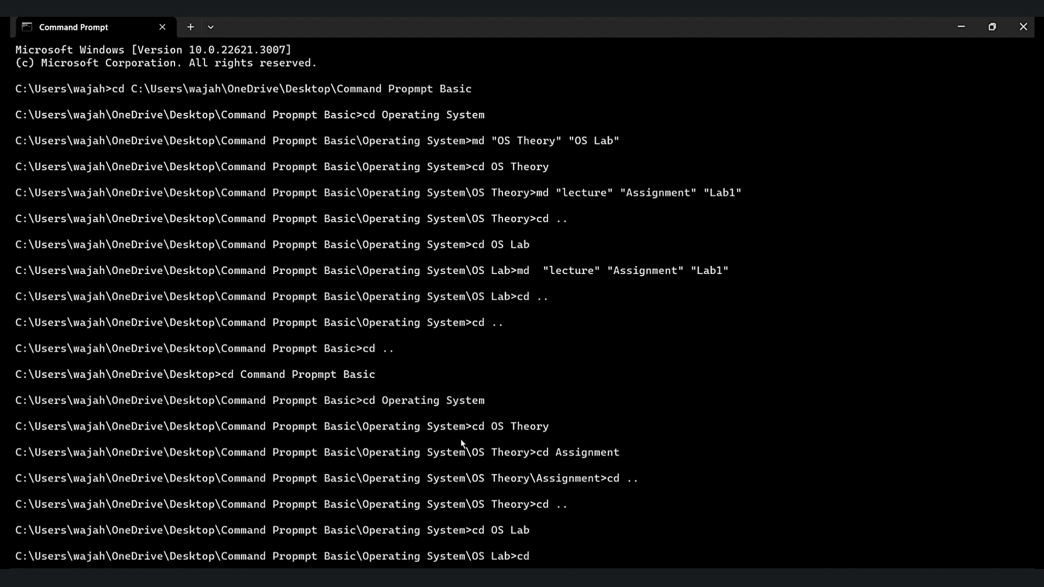
mouse_move(546, 331)
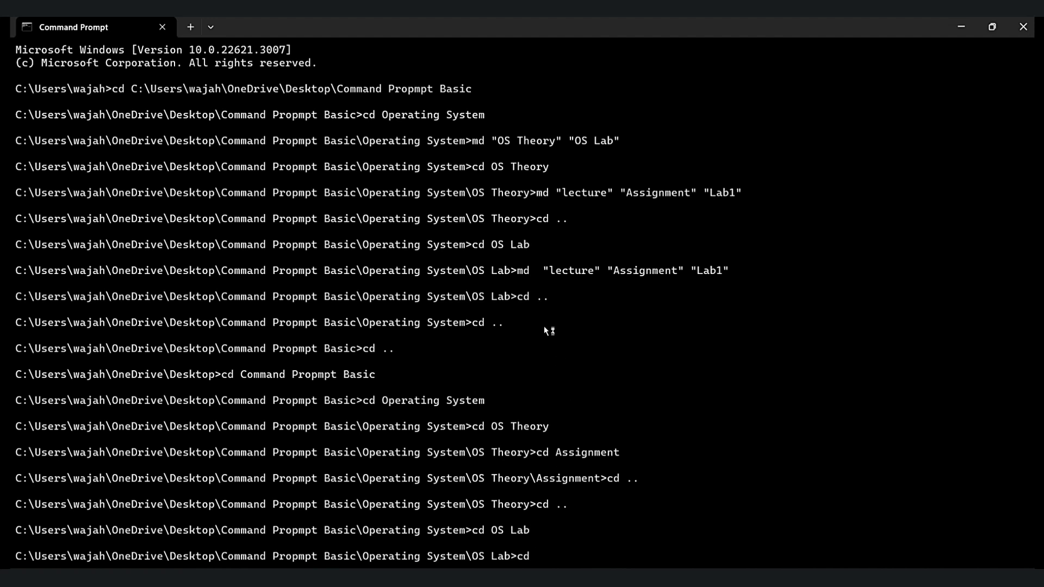
double_click(570, 271)
text( lecture)
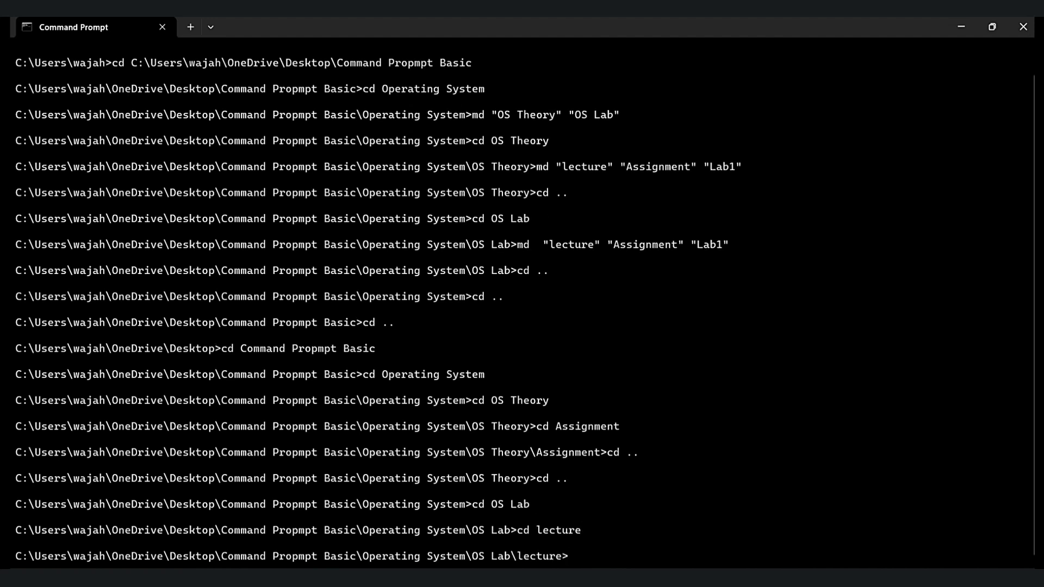
Climb back up with repeated cd .. until the working folder is the Desktop.
text(cd.)
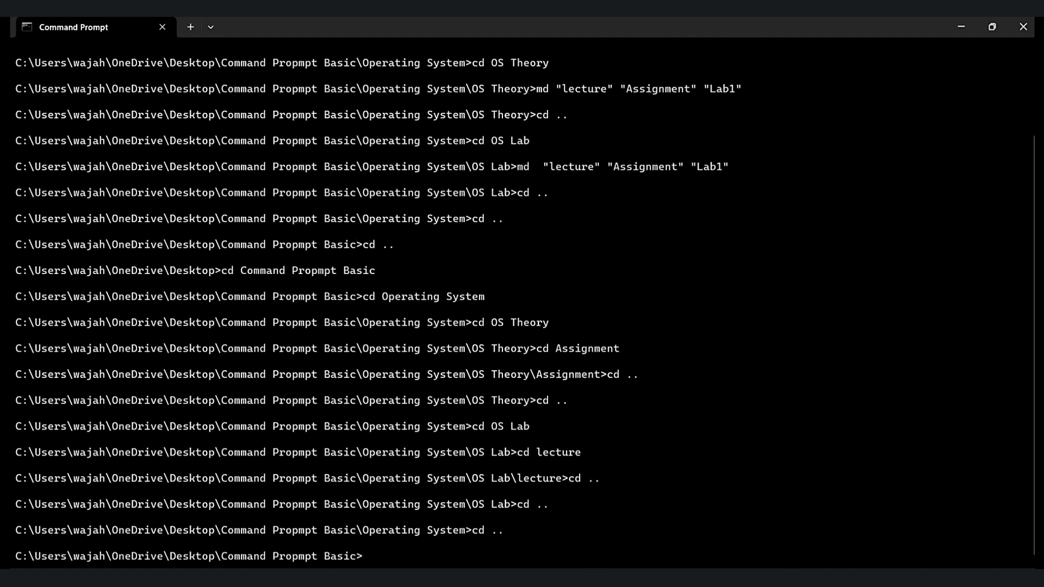
text(cd)
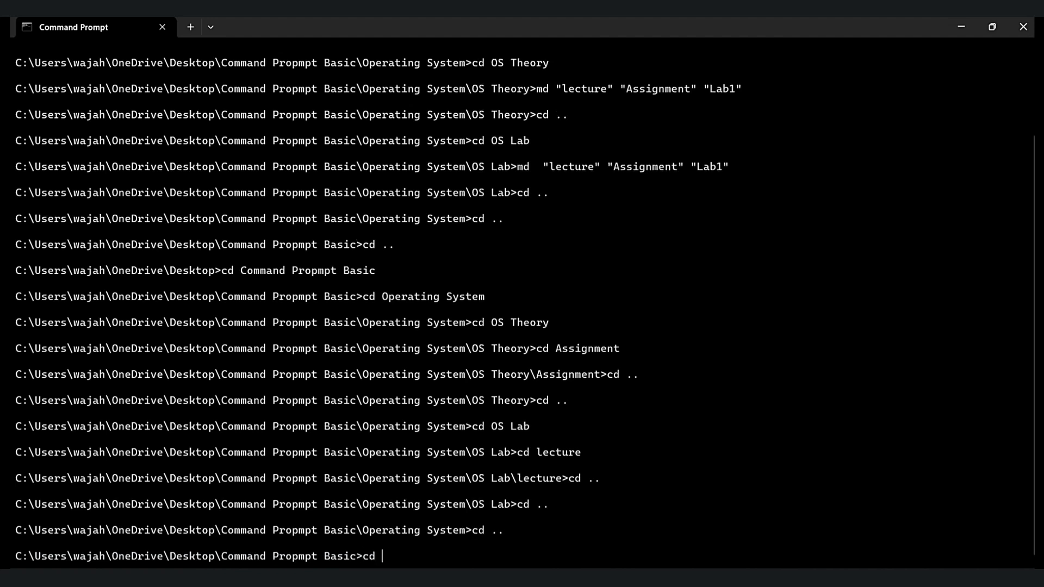
key(Return)
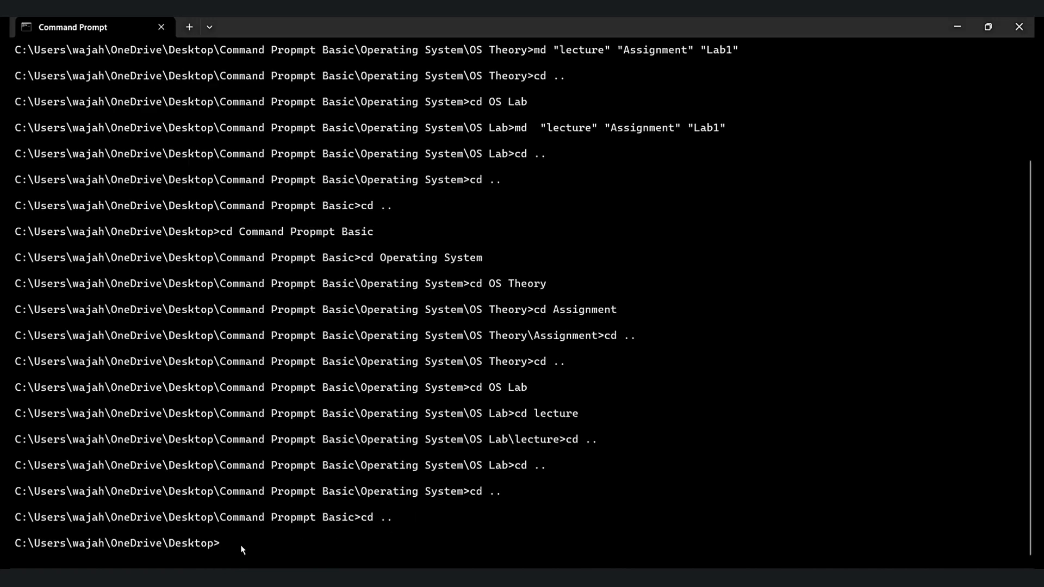
mouse_move(227, 546)
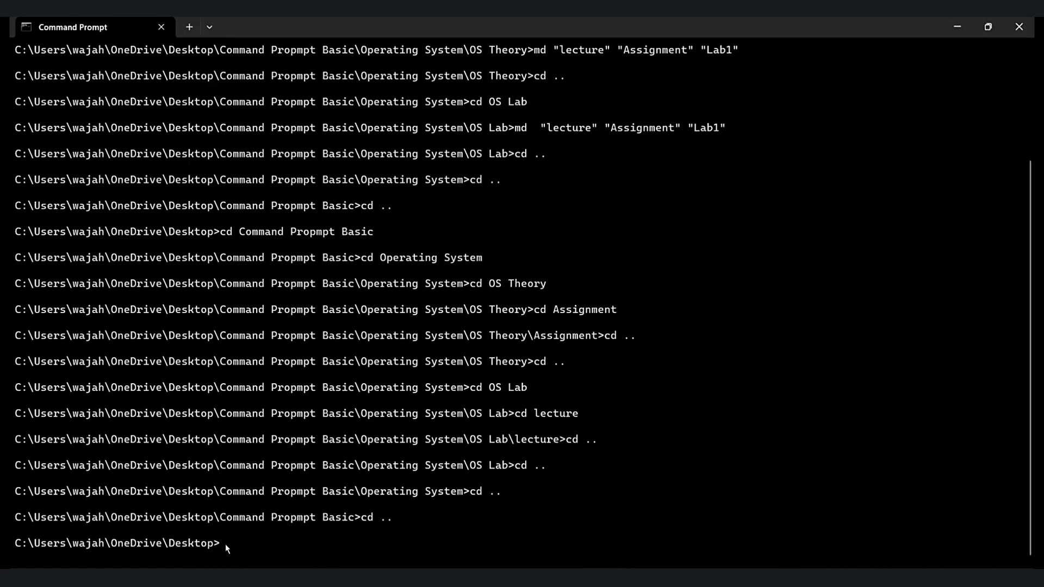
Jump to the drive root with cd/, then cd straight back to Command Propmpt Basic by full path.
text(cd)
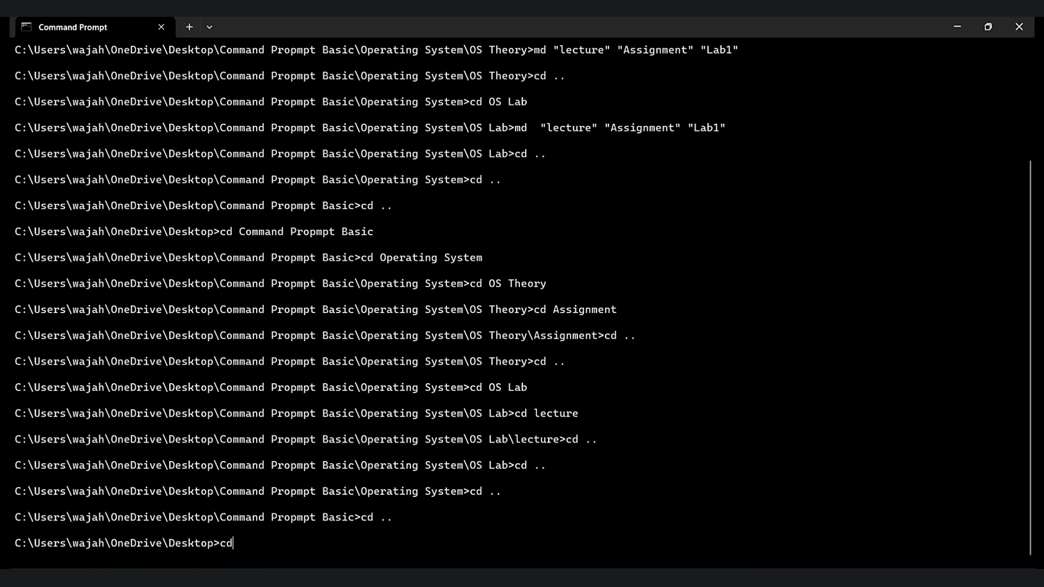
text(/)
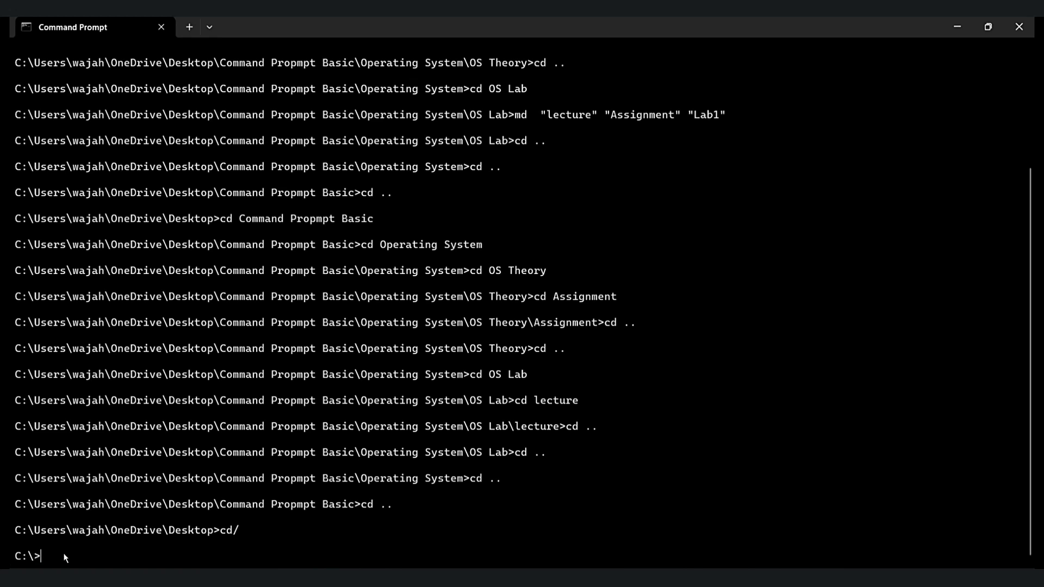
text(Root directory di)
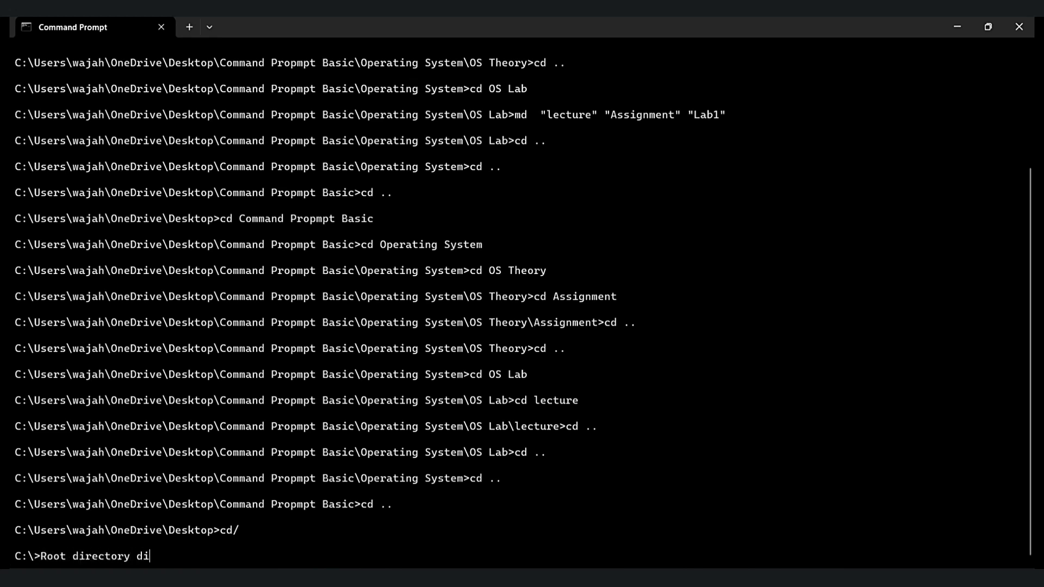
text(rectly)
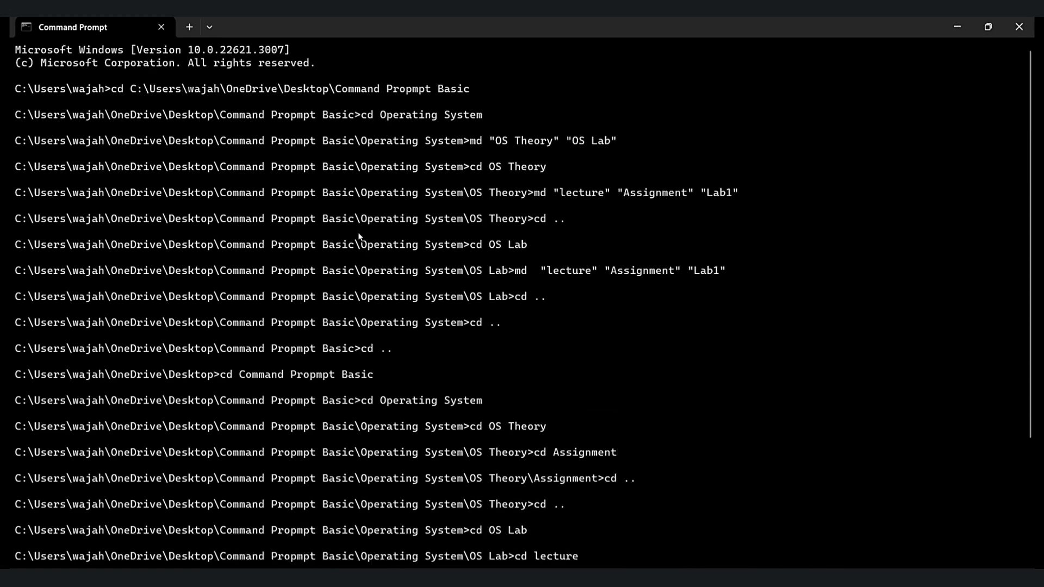
mouse_move(132, 93)
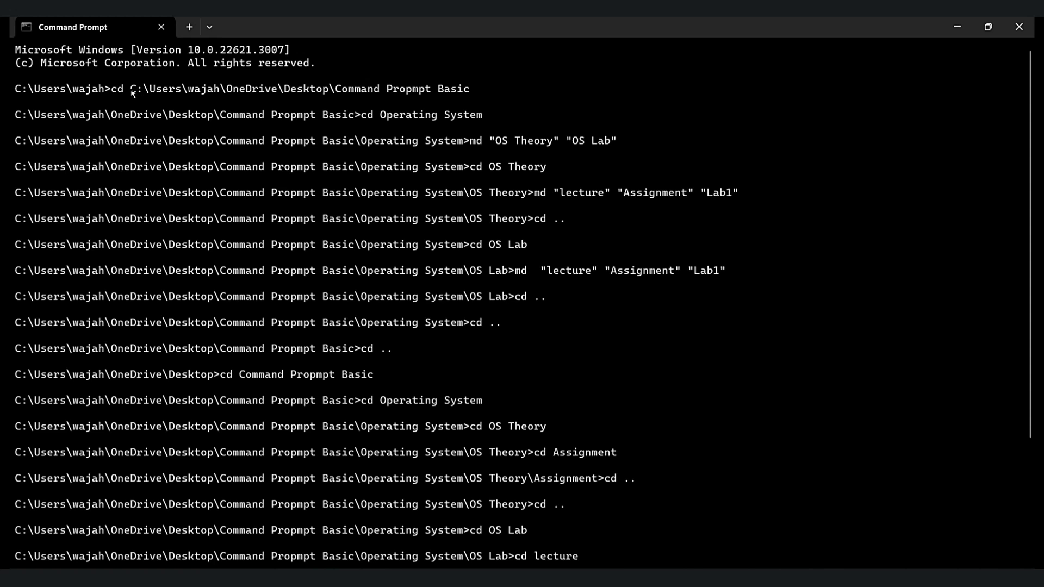
drag(131, 88, 470, 88)
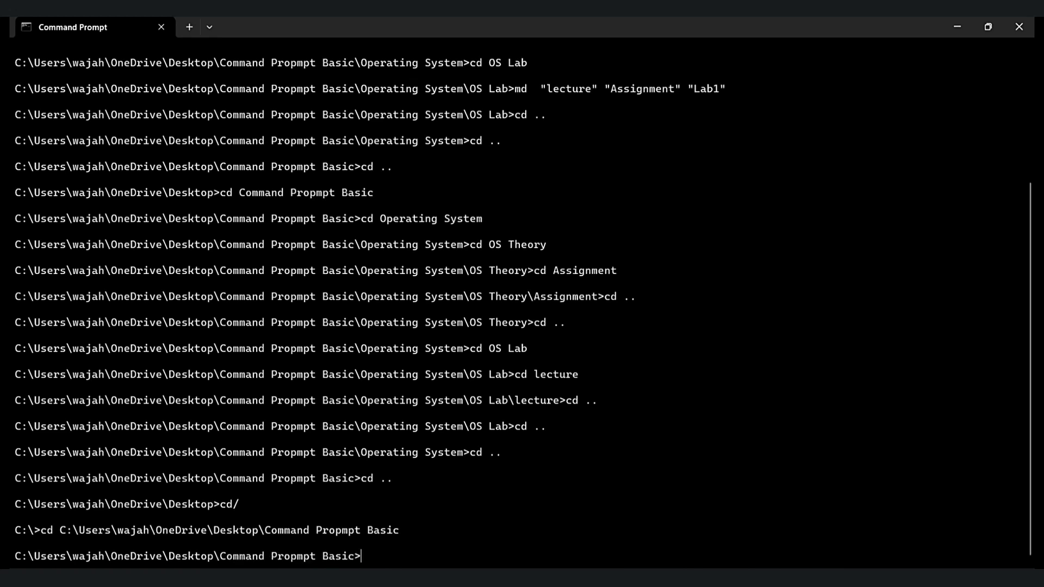
mouse_move(393, 551)
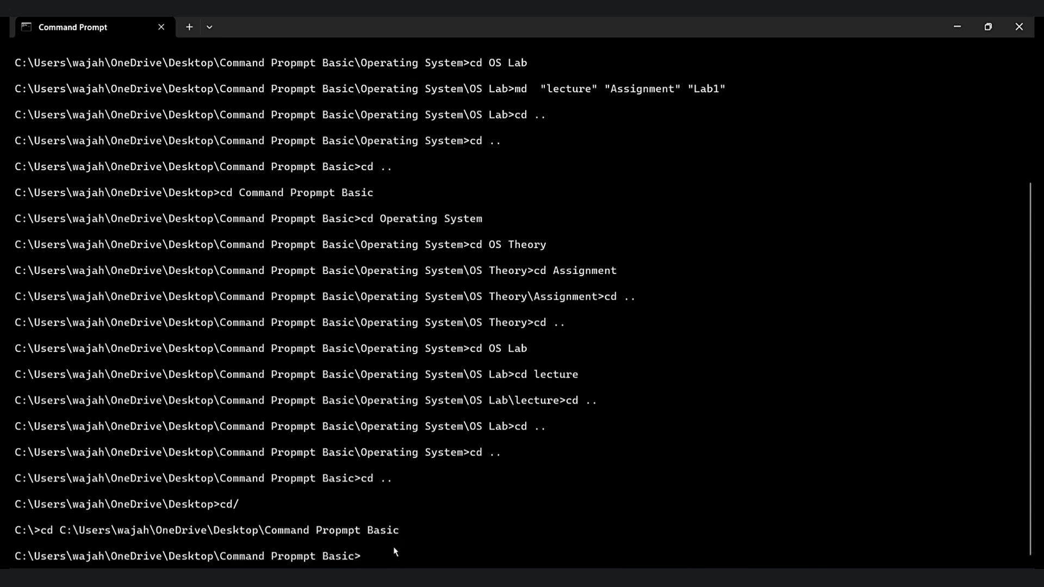
Change directory into the Operating System folder.
text(di)
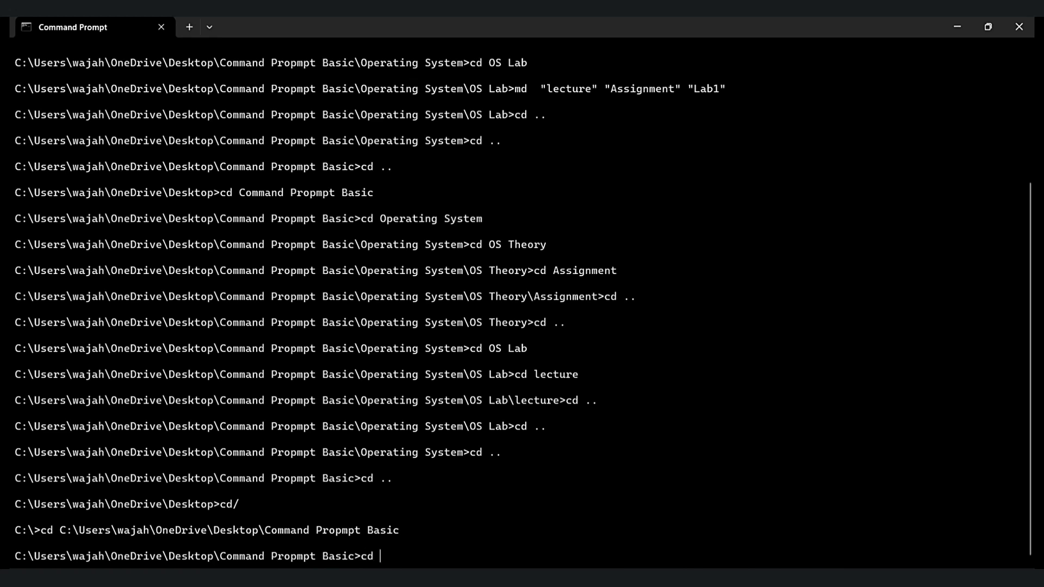
text(Opera)
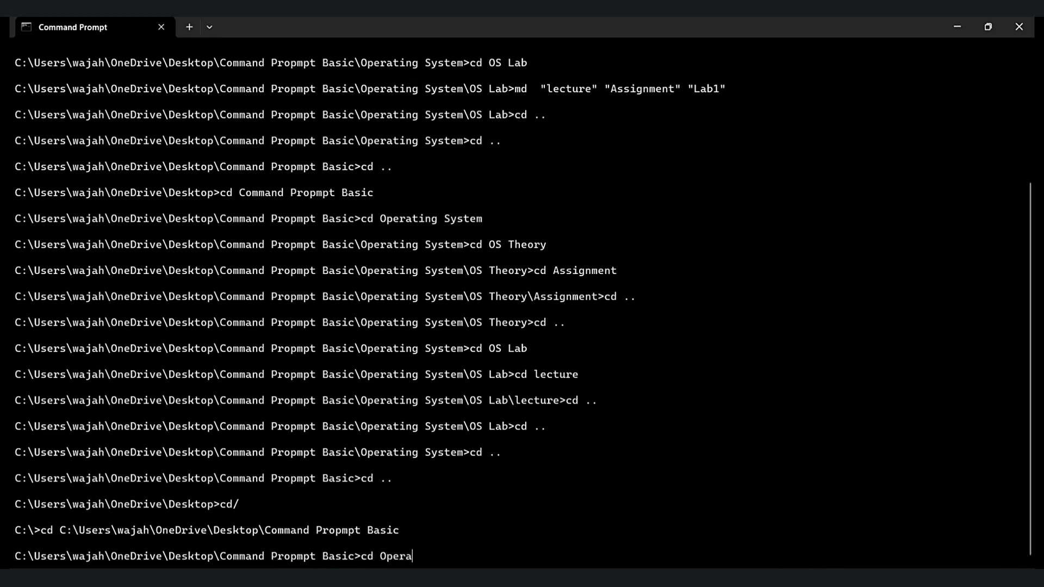
text(ting Sys)
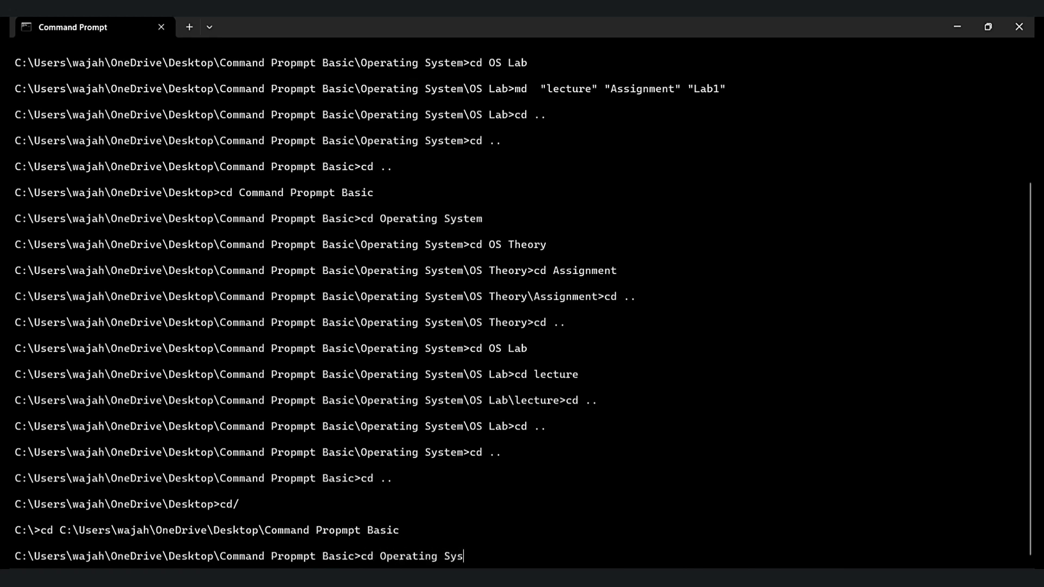
text(tem)
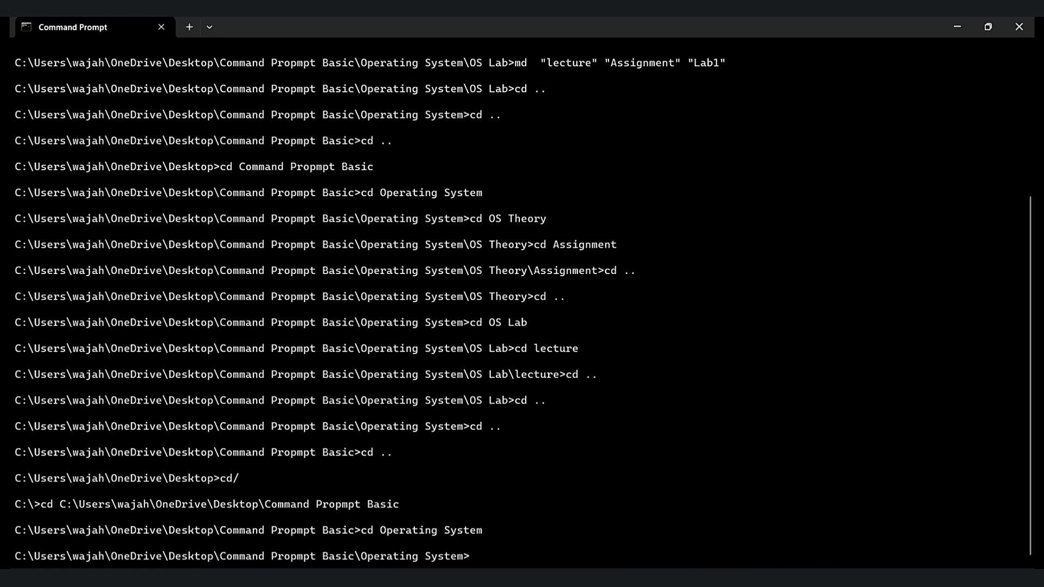
List Operating System with dir showing OS Lab and OS Theory, then type a thank-you note.
text(dir)
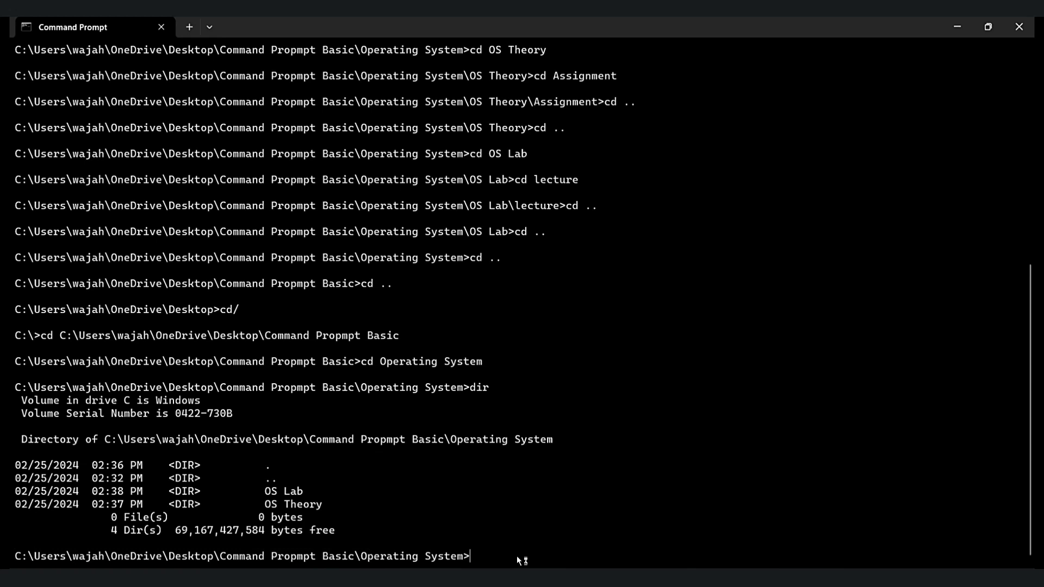
text(Thank You Soo)
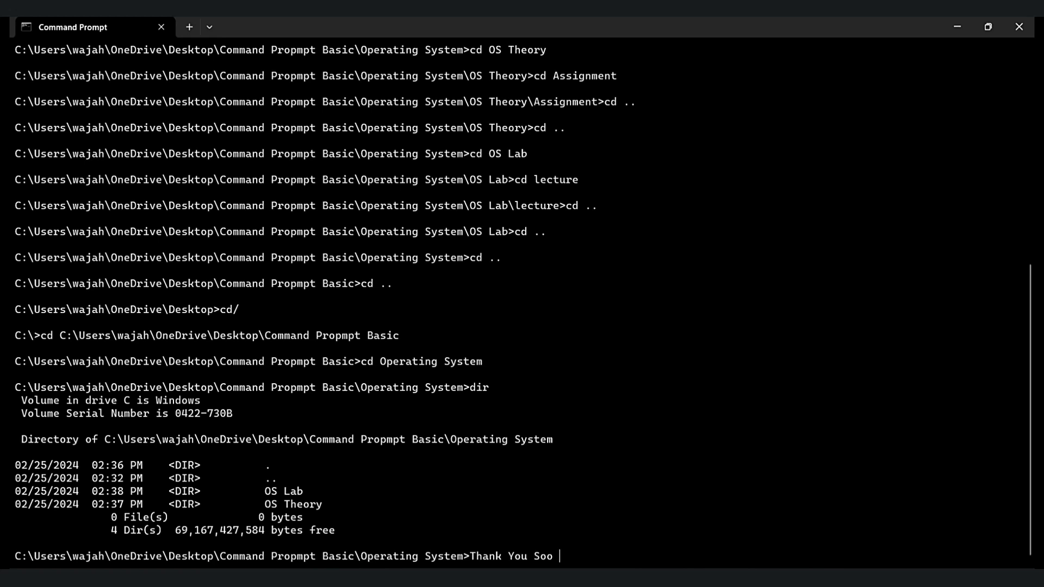
text(much for)
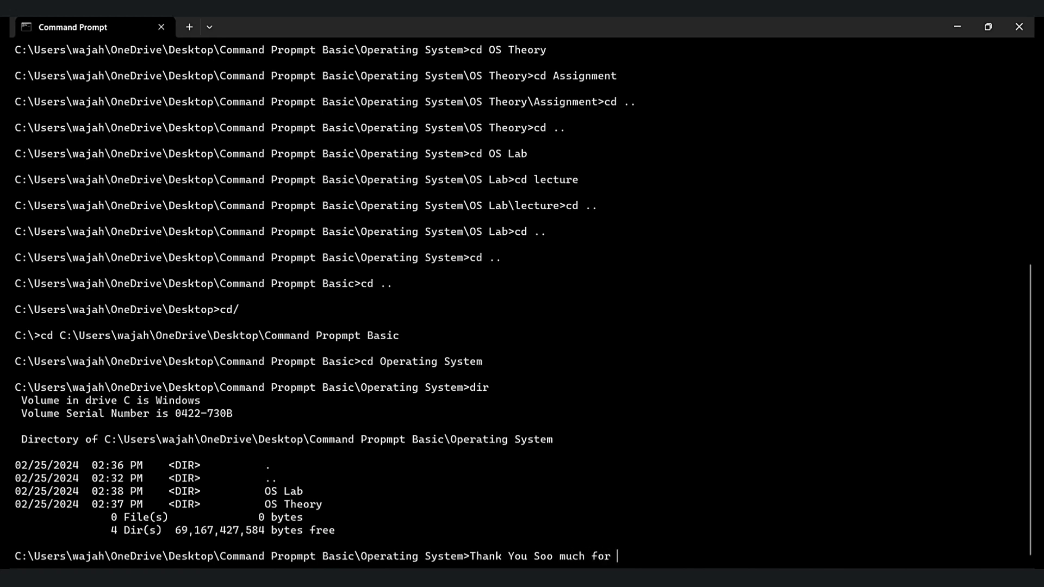